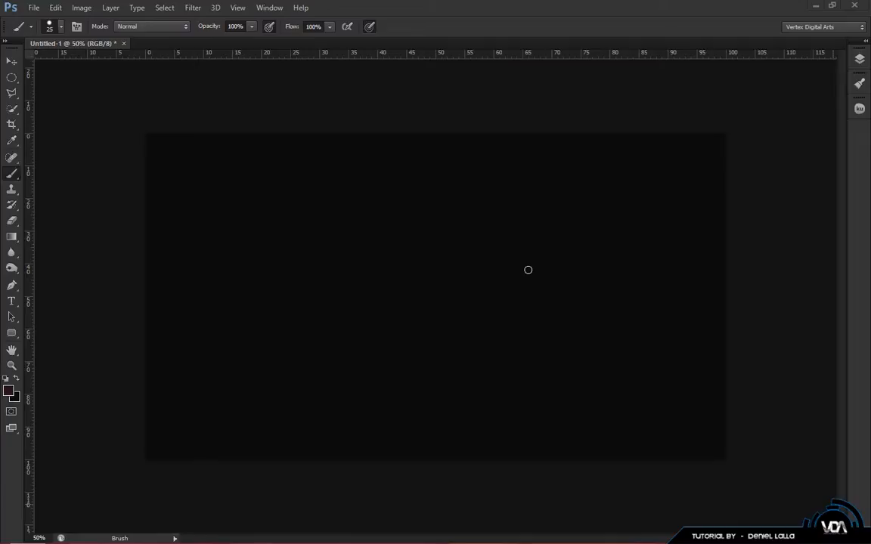
mouse_move(90, 198)
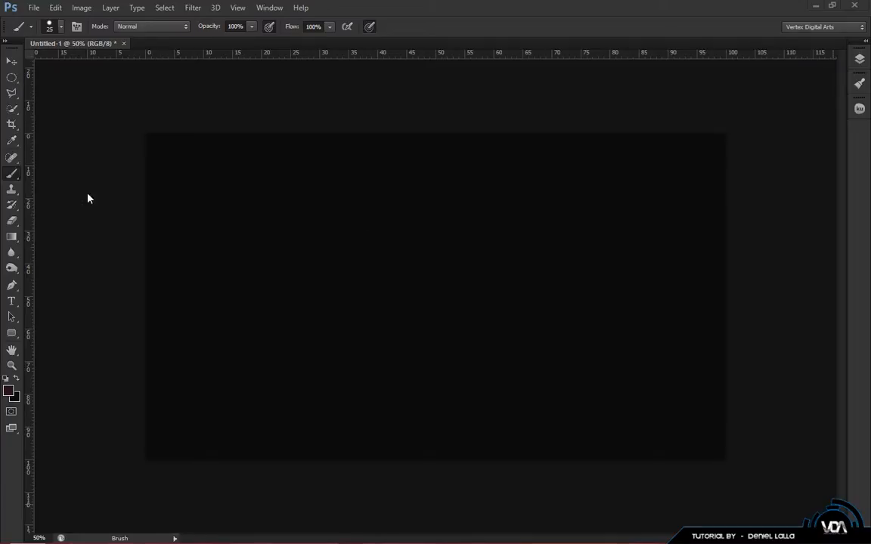
Check the canvas image size and keep it at 1920 by 1080 pixels
left_click(81, 8)
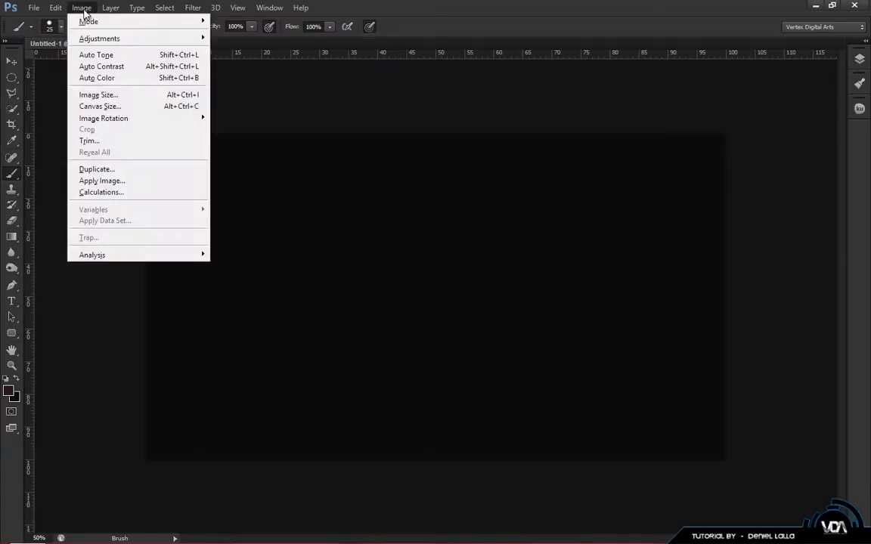
left_click(98, 95)
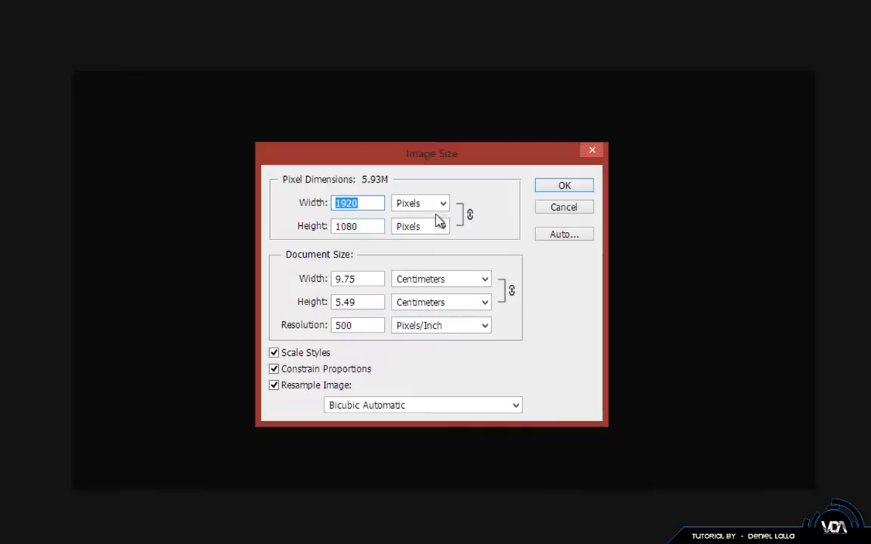
mouse_move(354, 347)
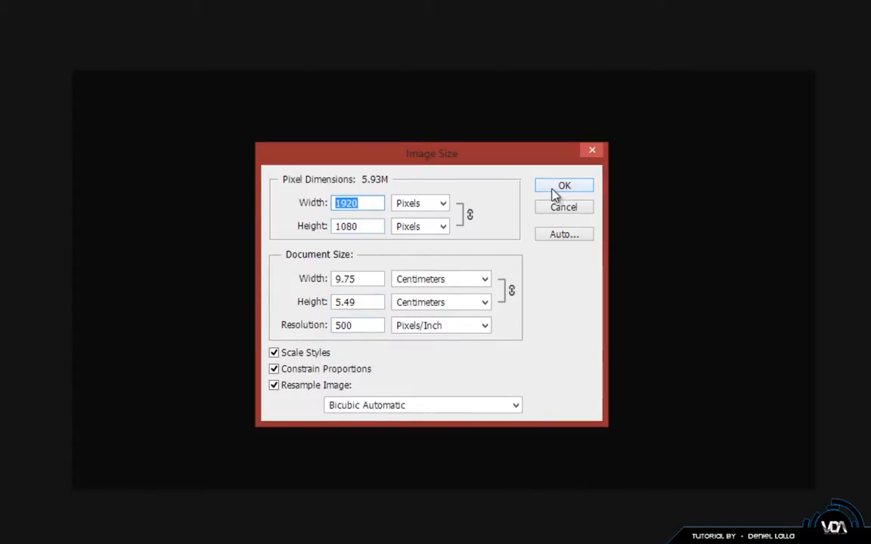
left_click(564, 186)
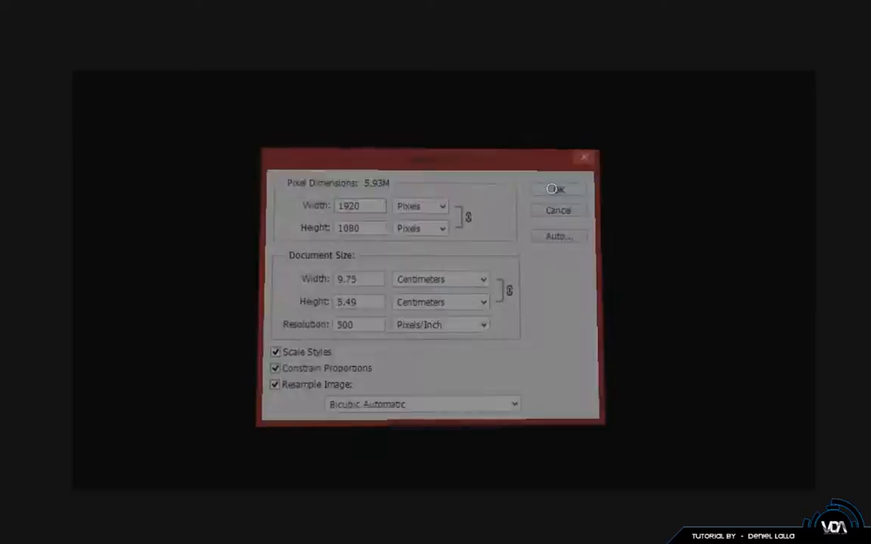
left_click(557, 189)
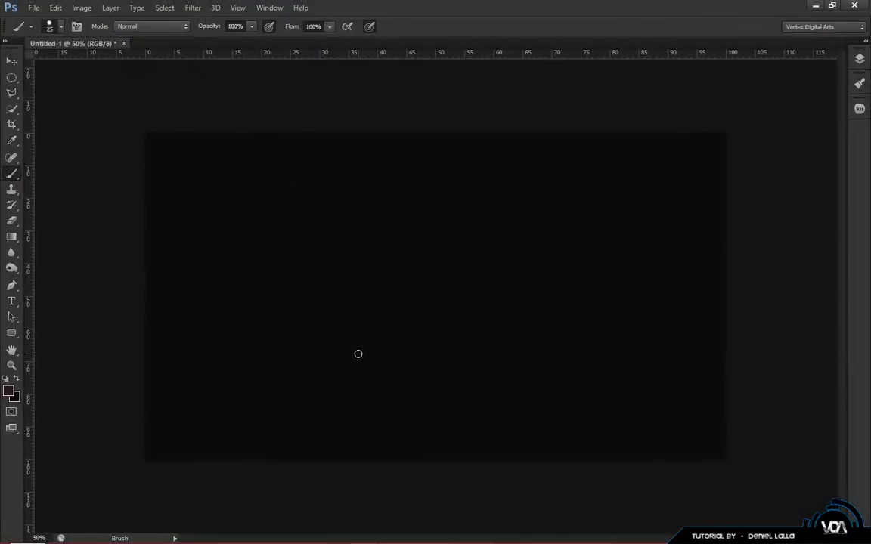
mouse_move(148, 107)
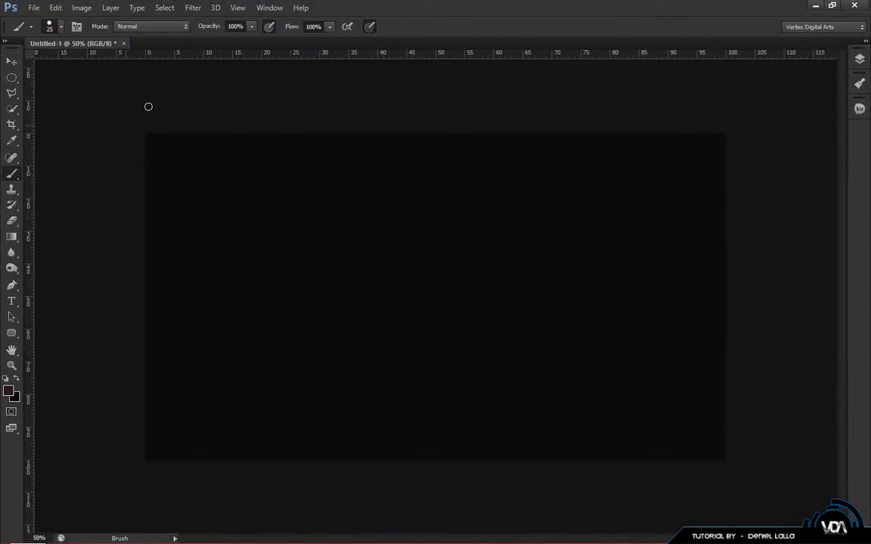
mouse_move(92, 218)
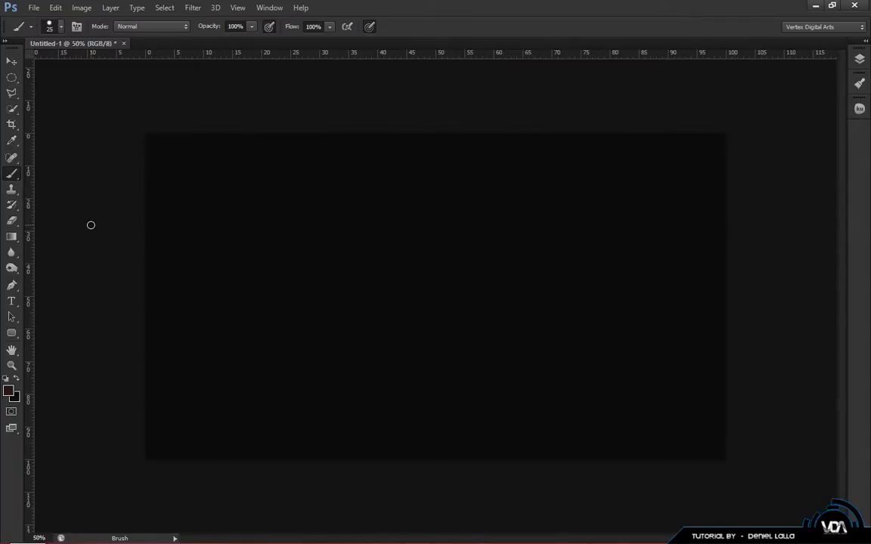
mouse_move(44, 297)
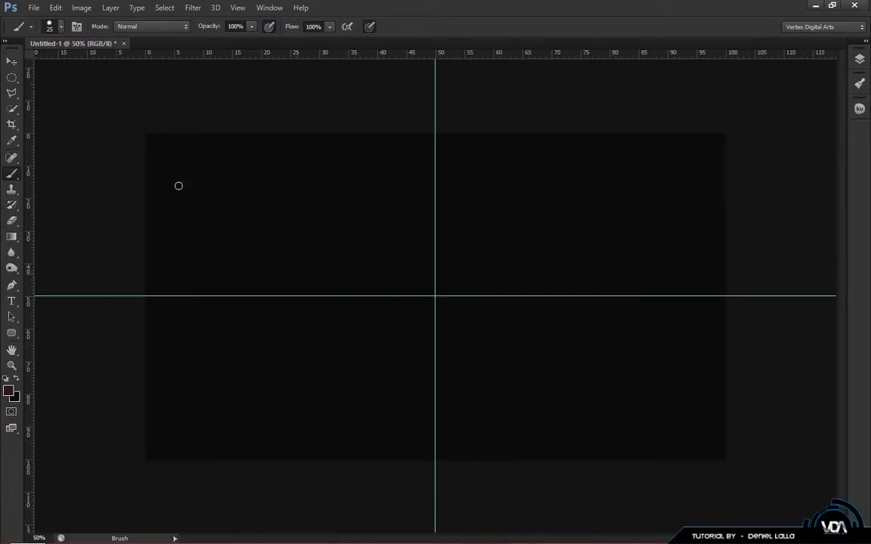
Select the Elliptical Marquee tool and add a new empty Layer 1
left_click(12, 78)
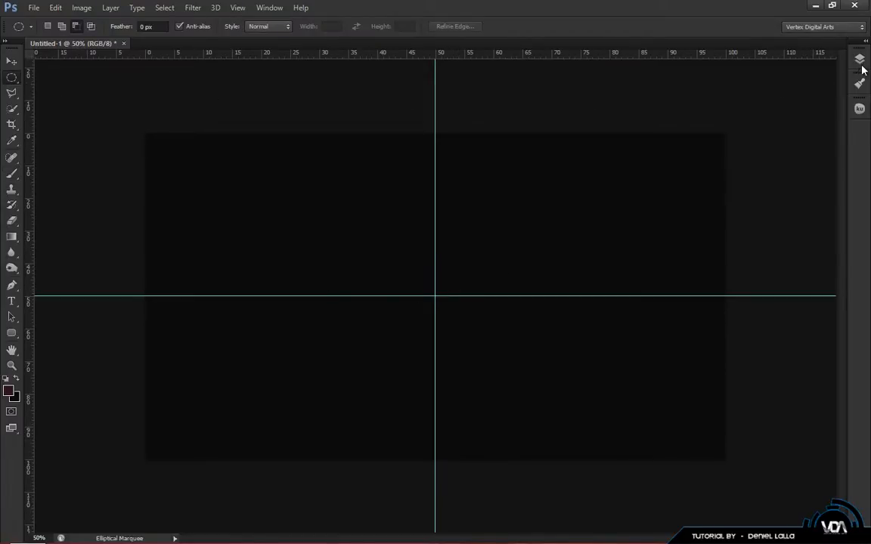
left_click(859, 59)
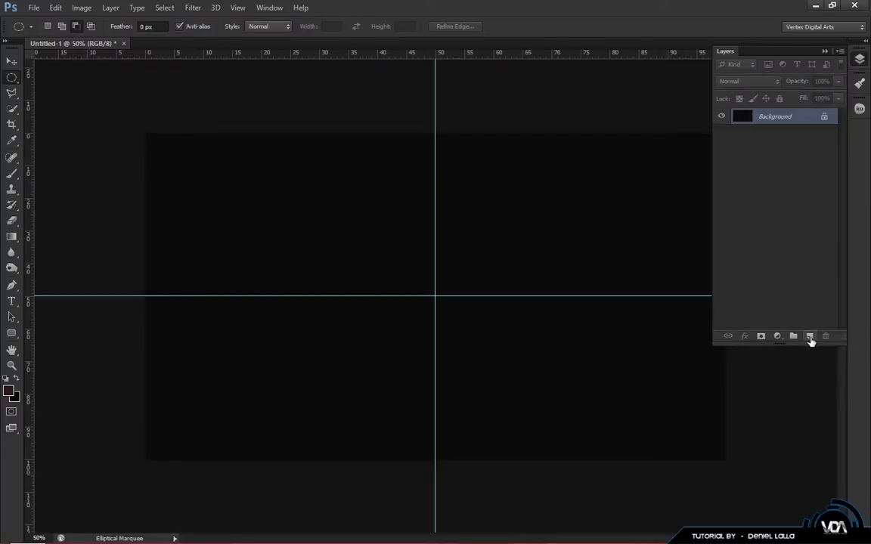
left_click(808, 336)
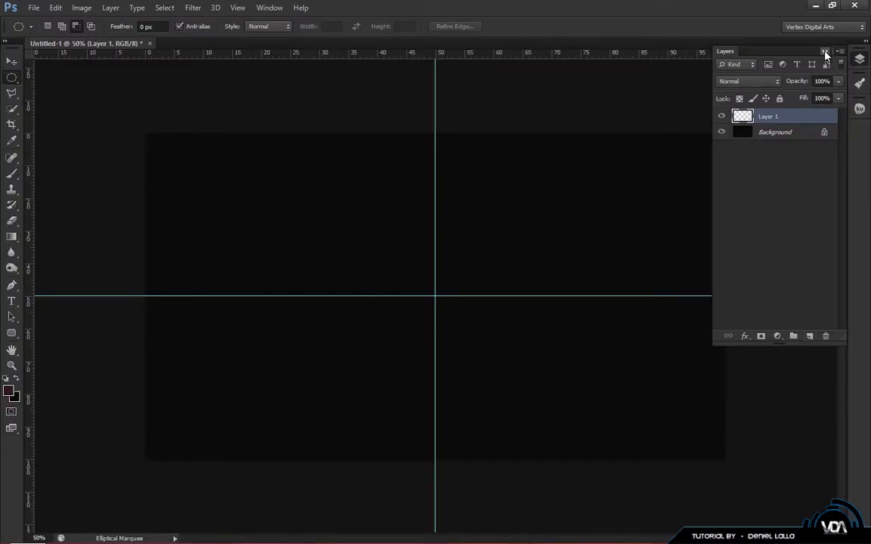
Hide the Layers panel and draw a circle selection centred on the guide crossing
left_click(825, 51)
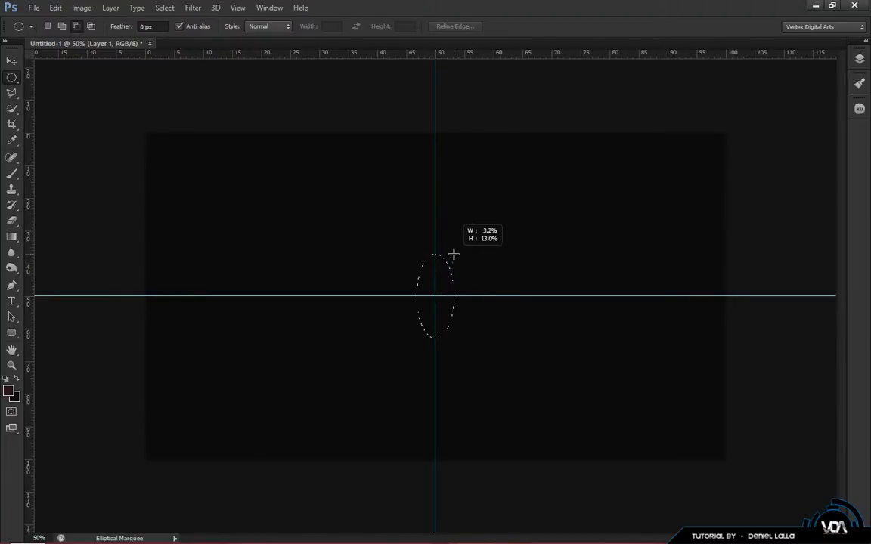
left_click_drag(454, 255, 476, 297)
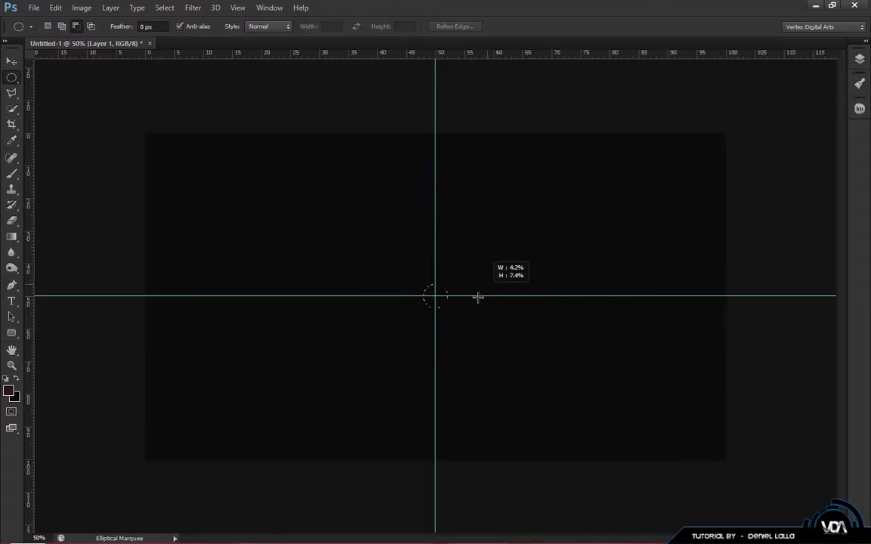
left_click_drag(435, 295, 516, 249)
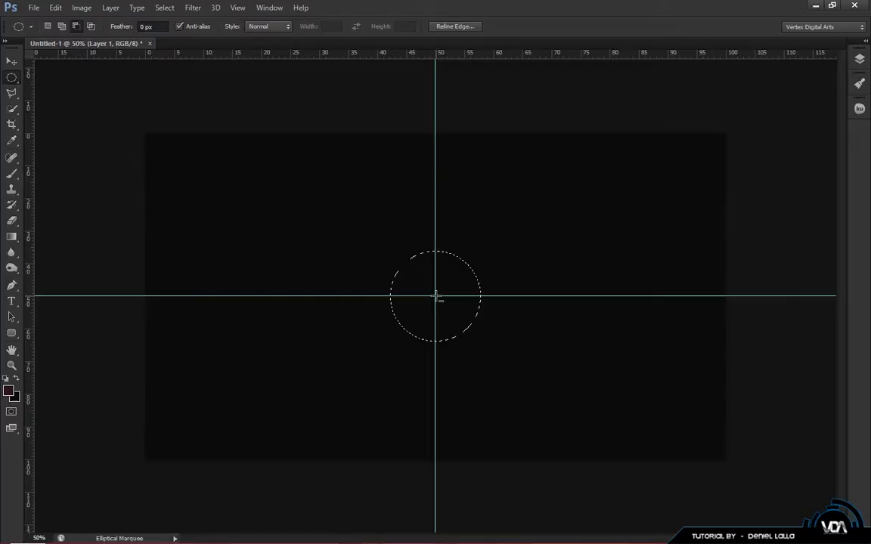
left_click_drag(435, 295, 467, 280)
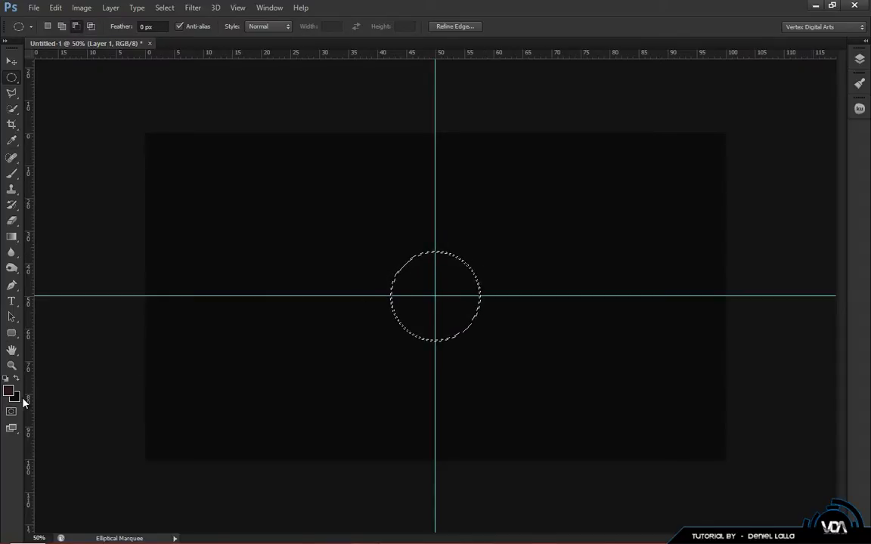
Set the foreground colour to light grey #e0e0e0 in the Color Picker
left_click(11, 392)
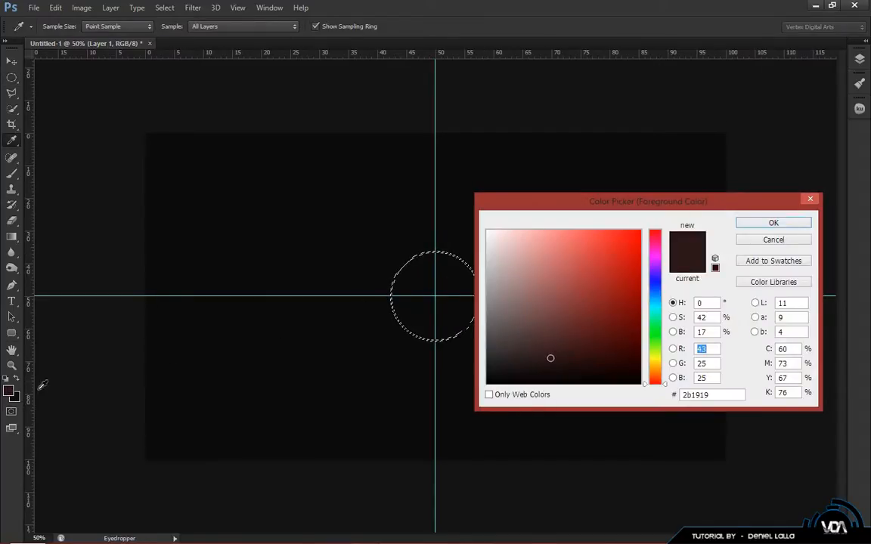
left_click_drag(648, 201, 500, 128)
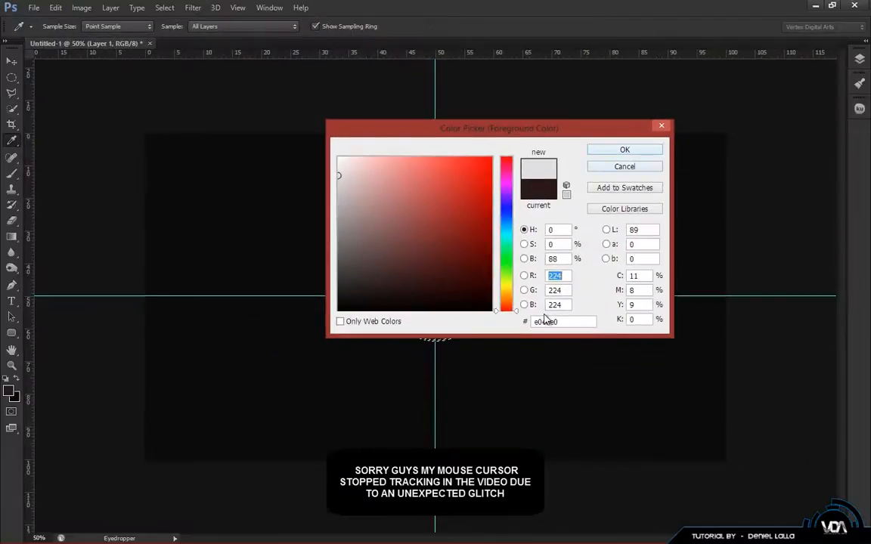
left_click(624, 149)
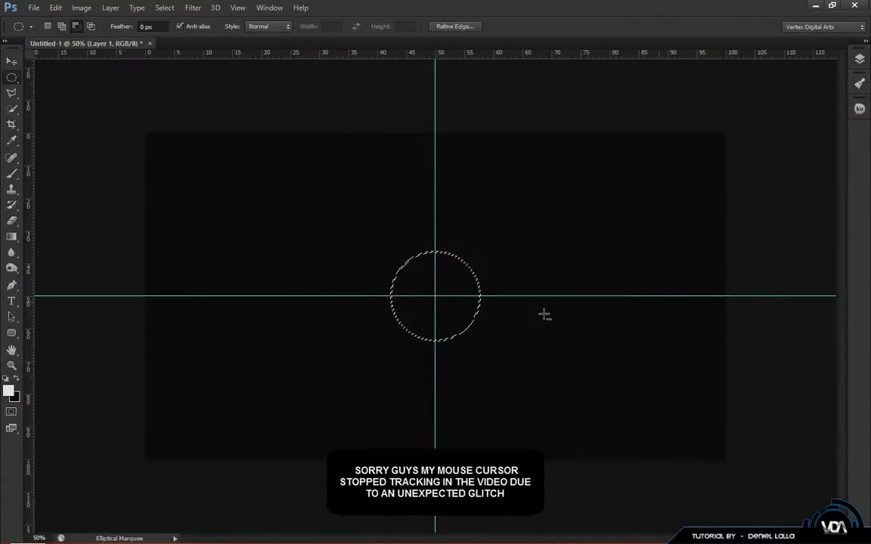
mouse_move(545, 319)
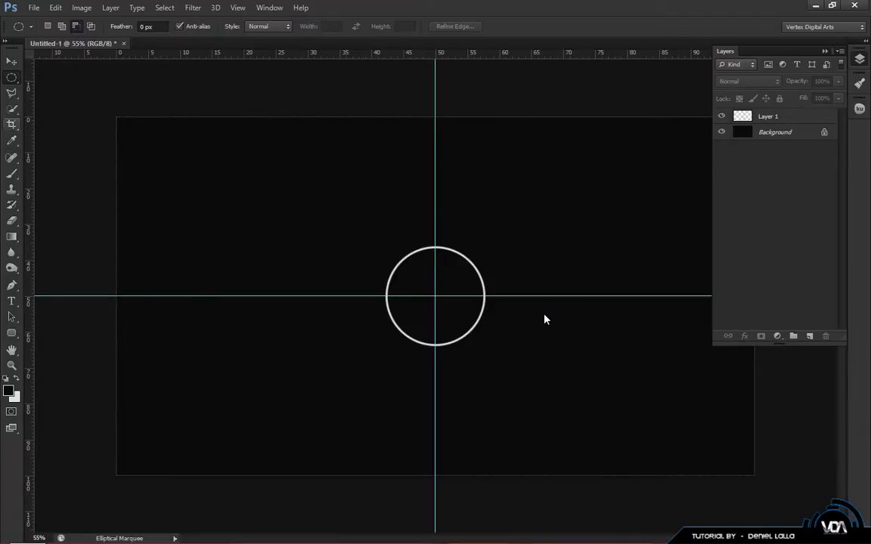
On a new layer, outline a wedge from the centre up-left, closing along the vertical guide
left_click(11, 91)
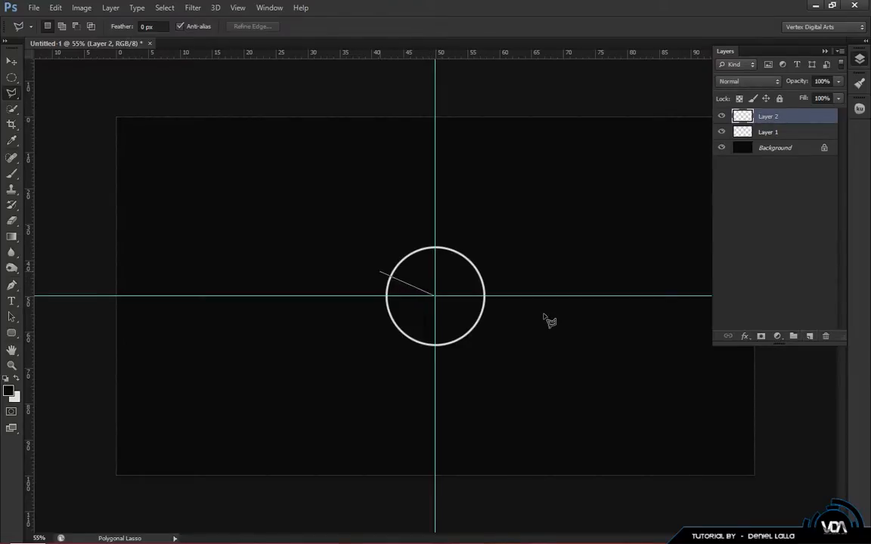
left_click(381, 261)
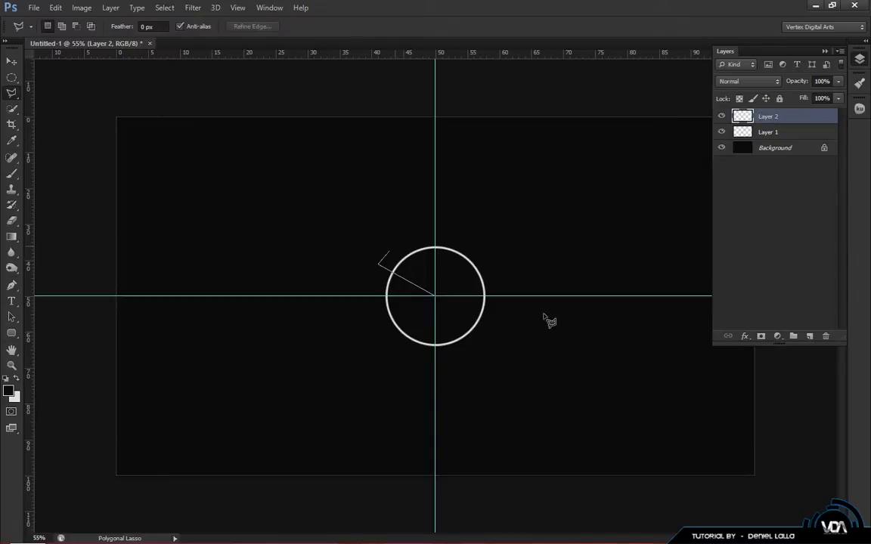
left_click(433, 219)
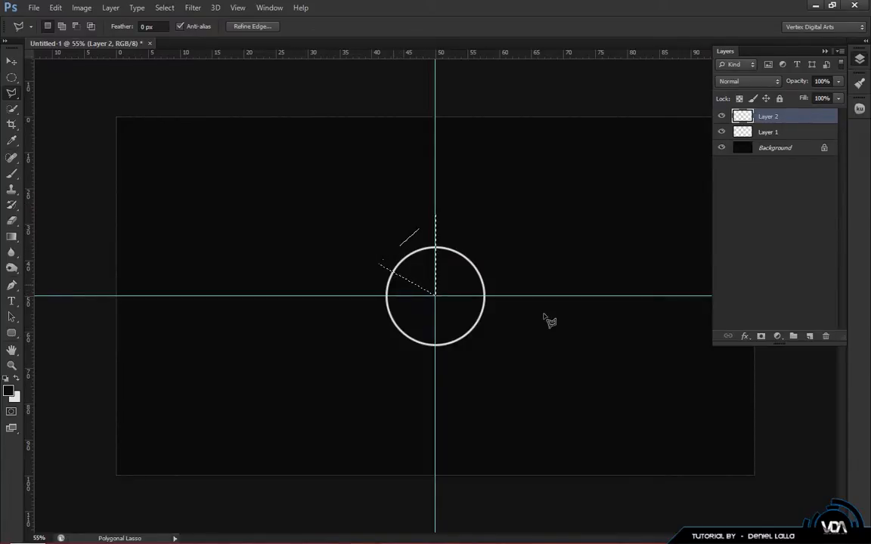
left_click(434, 219)
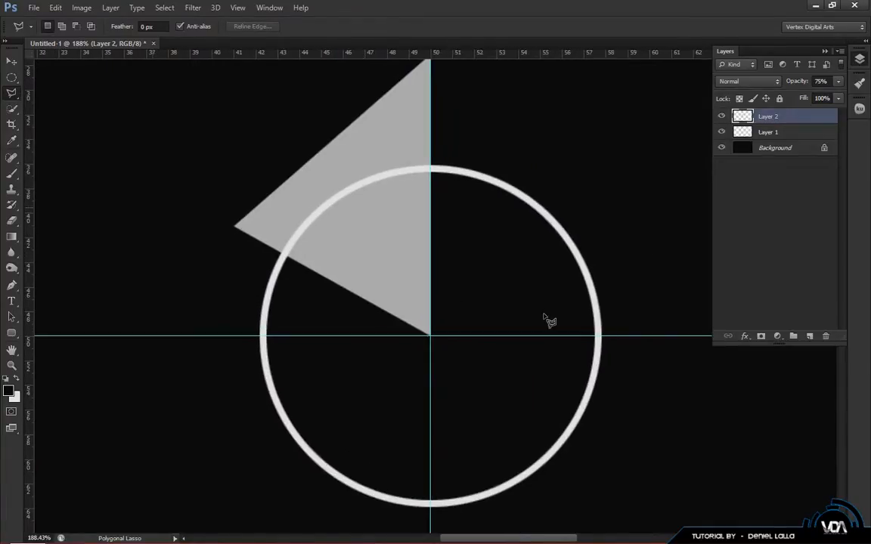
Select the Elliptical Marquee tool and zoom out to shape the arc
left_click(12, 77)
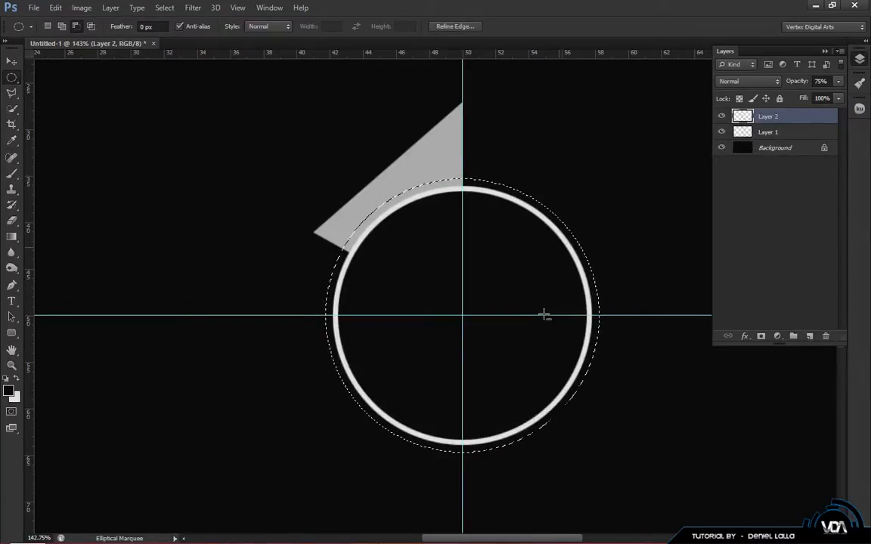
key("ctrl+minus")
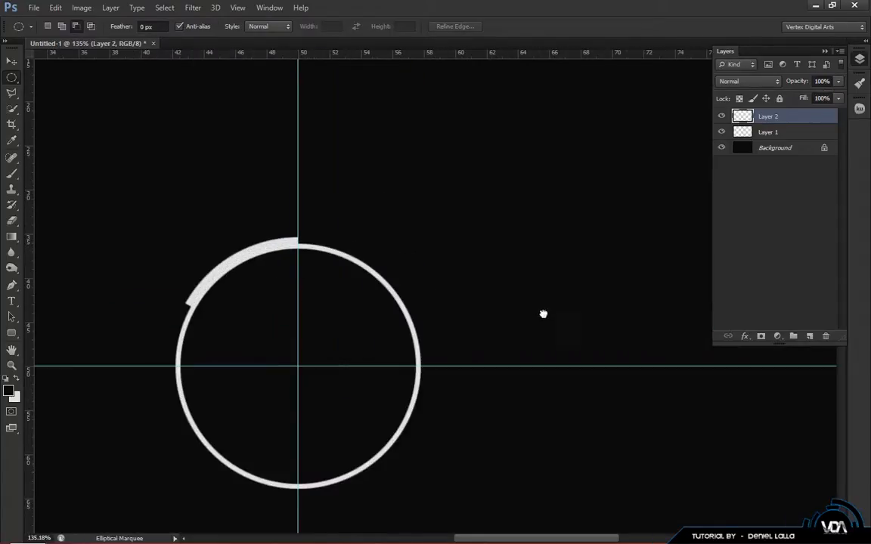
Duplicate the arc, flip it horizontally, move it right, and open layer options for both arcs
key("ctrl+j")
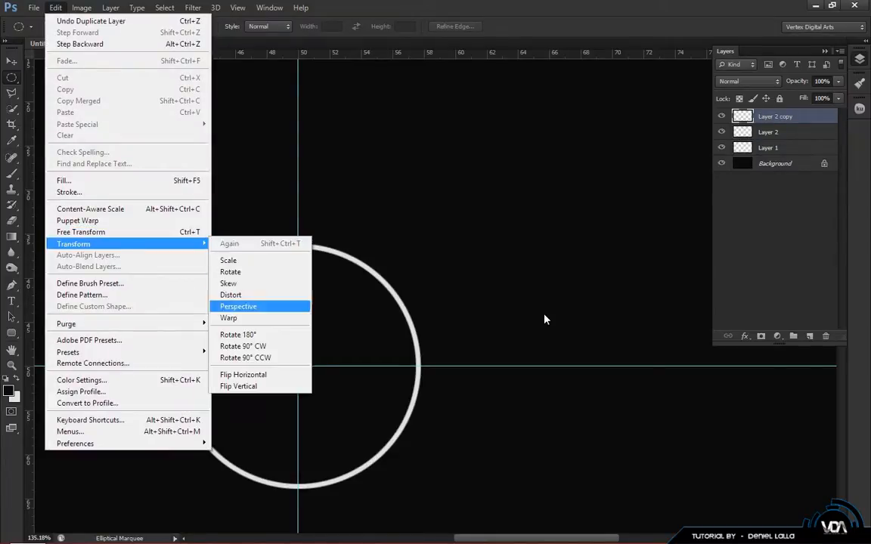
left_click(238, 306)
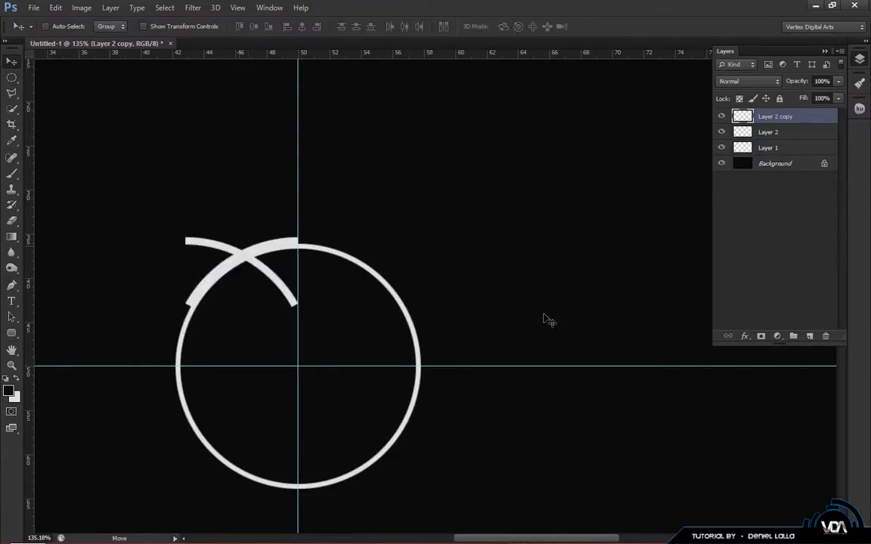
left_click_drag(242, 268, 299, 242)
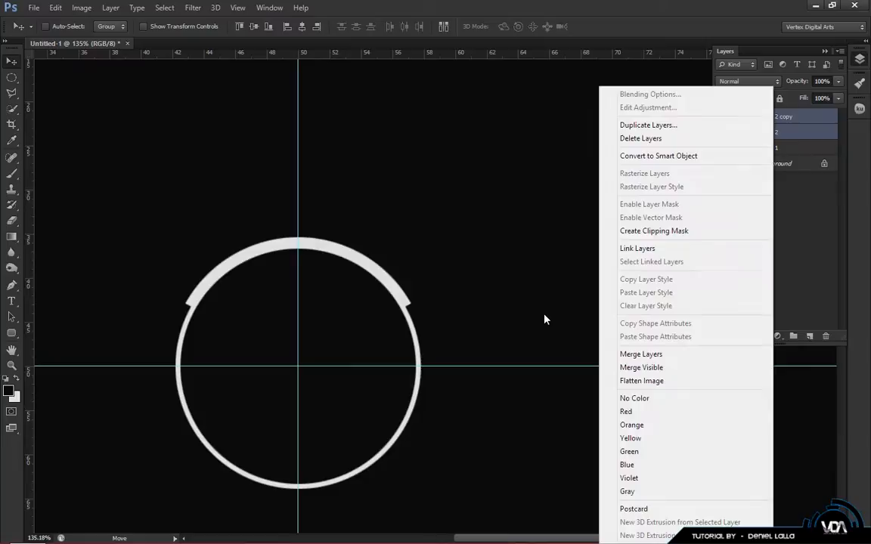
left_click(648, 125)
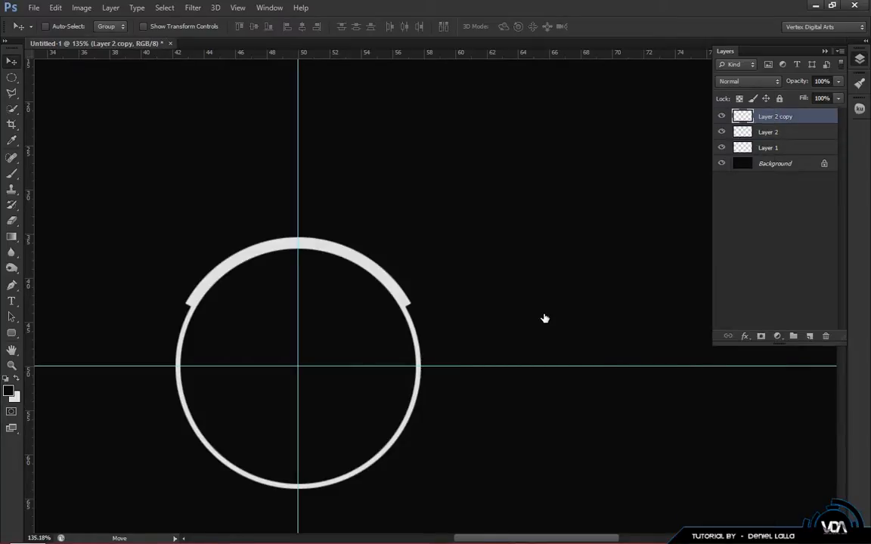
right_click(774, 115)
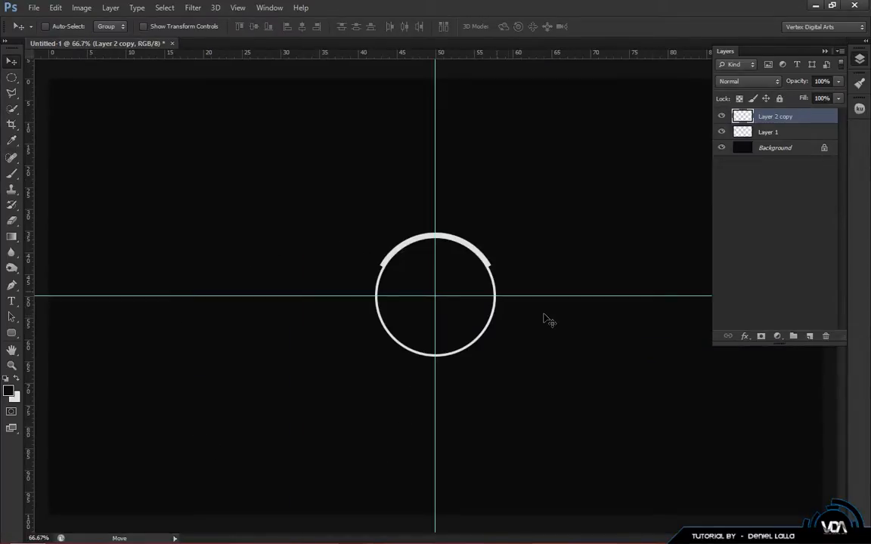
Select the ring's lower half with the Rectangular Marquee and duplicate the remaining upper half
left_click(12, 78)
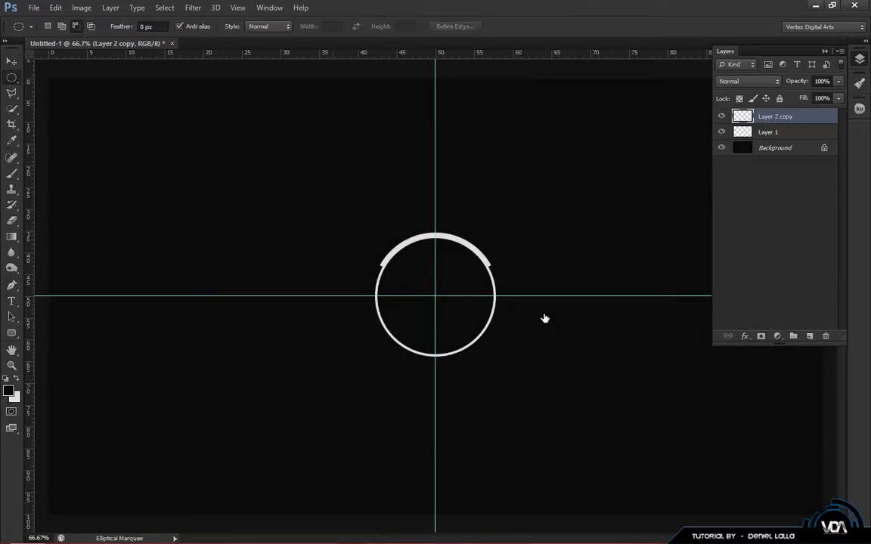
left_click(768, 132)
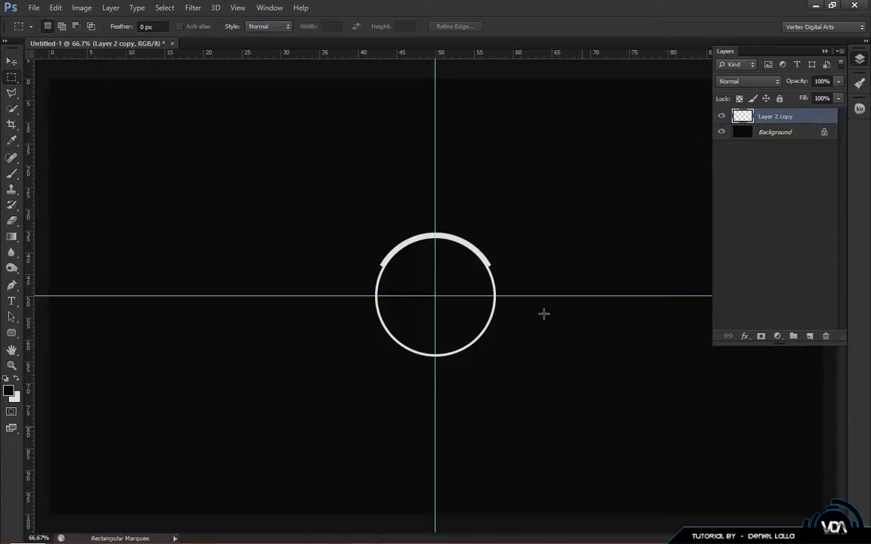
left_click_drag(286, 297, 583, 430)
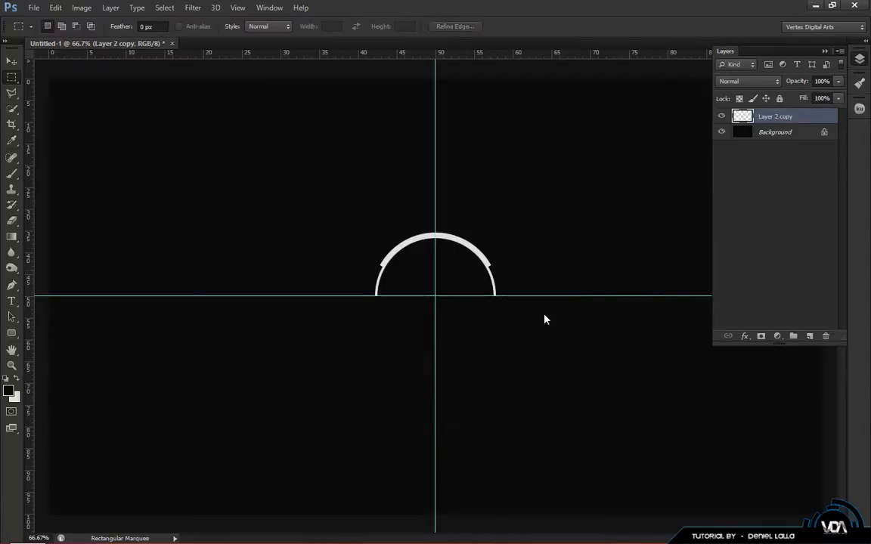
key("ctrl+j")
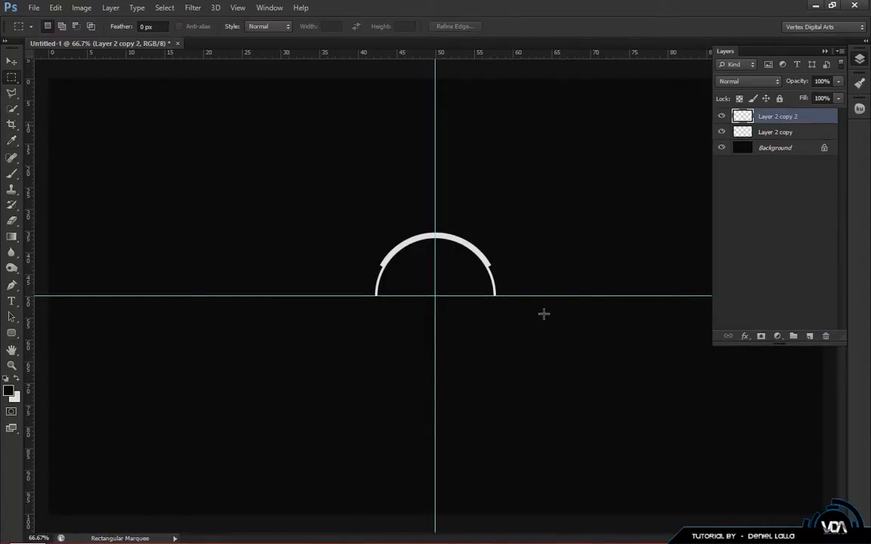
Flip the duplicated half ring vertically through Edit > Transform
left_click(55, 8)
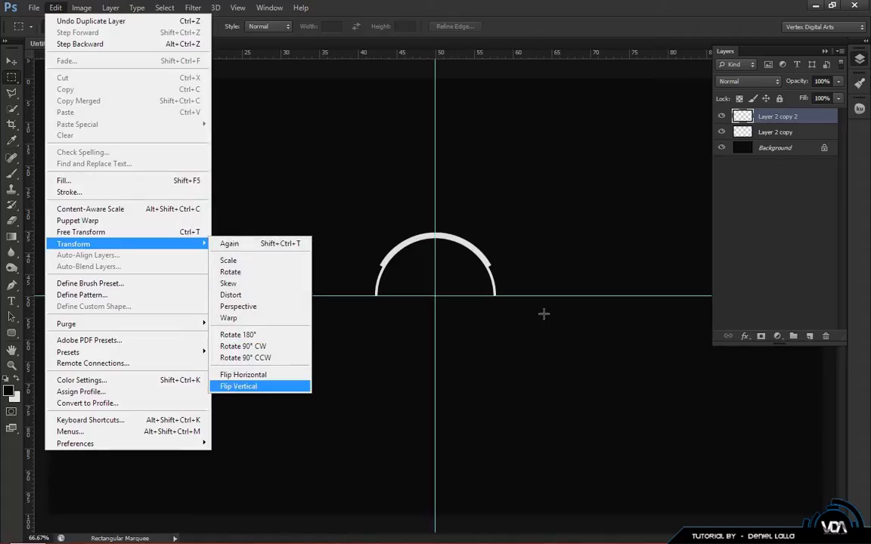
left_click(238, 386)
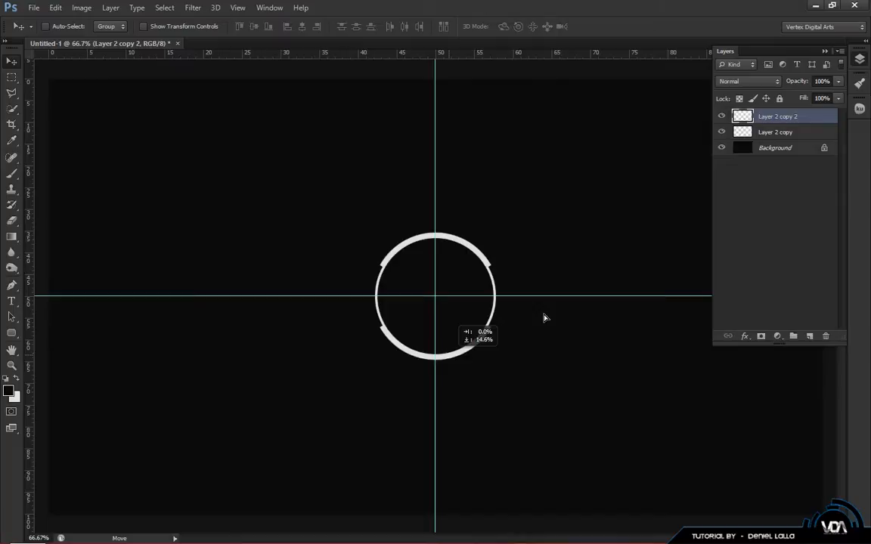
Merge the two half-ring layers into one layer from the layer menu
right_click(775, 132)
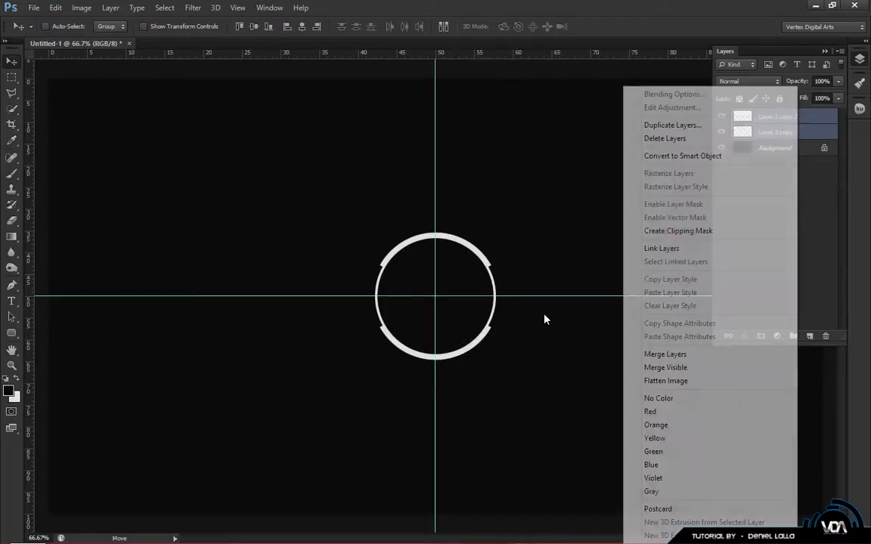
left_click(665, 354)
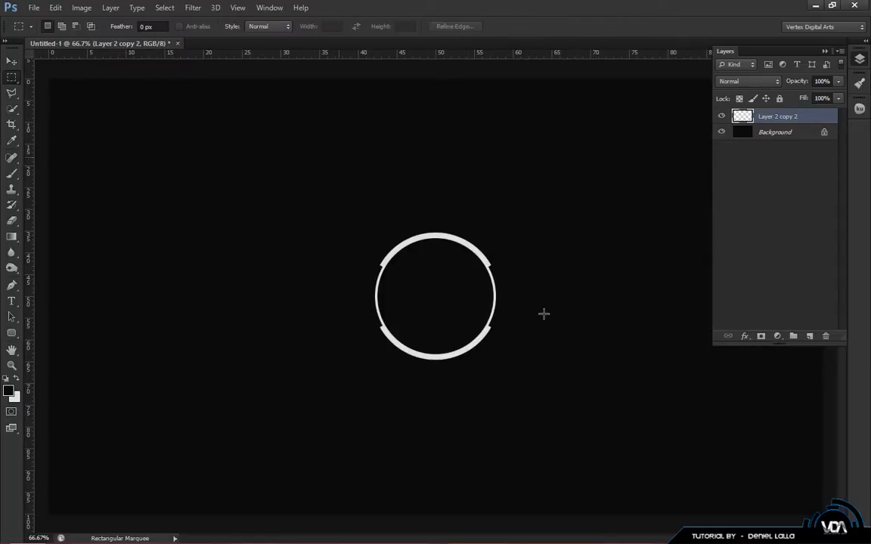
Select a thin horizontal strip and move the line down across the ring's centre
left_click_drag(297, 131, 546, 166)
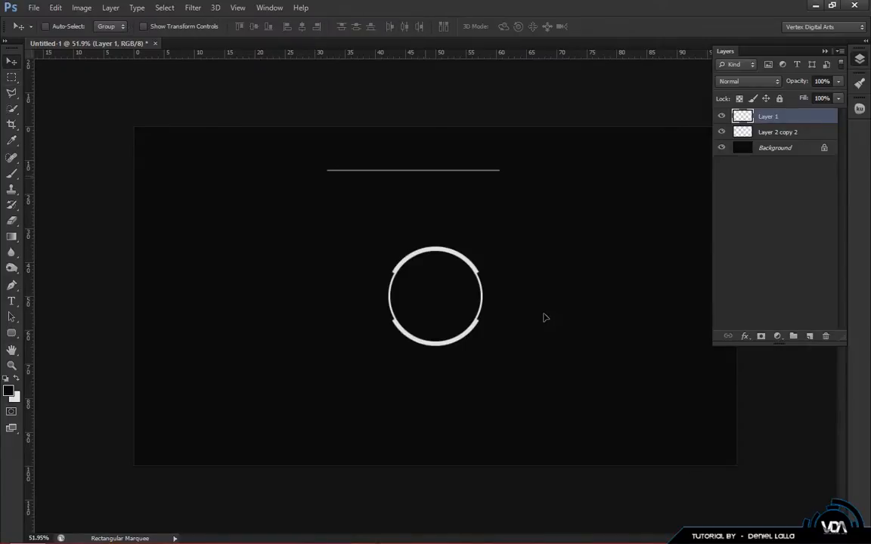
left_click_drag(412, 170, 413, 296)
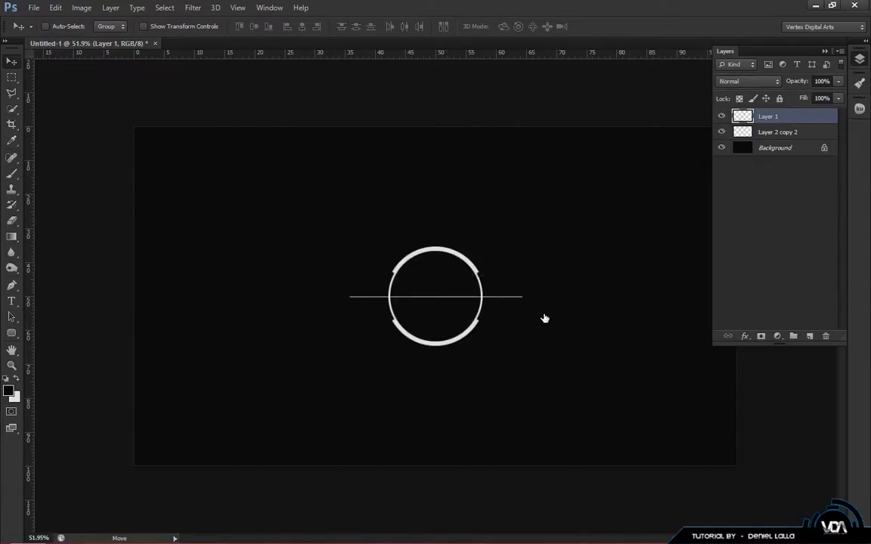
Duplicate the horizontal line layer and start rotating the copy into a diagonal spoke
key("ctrl+j")
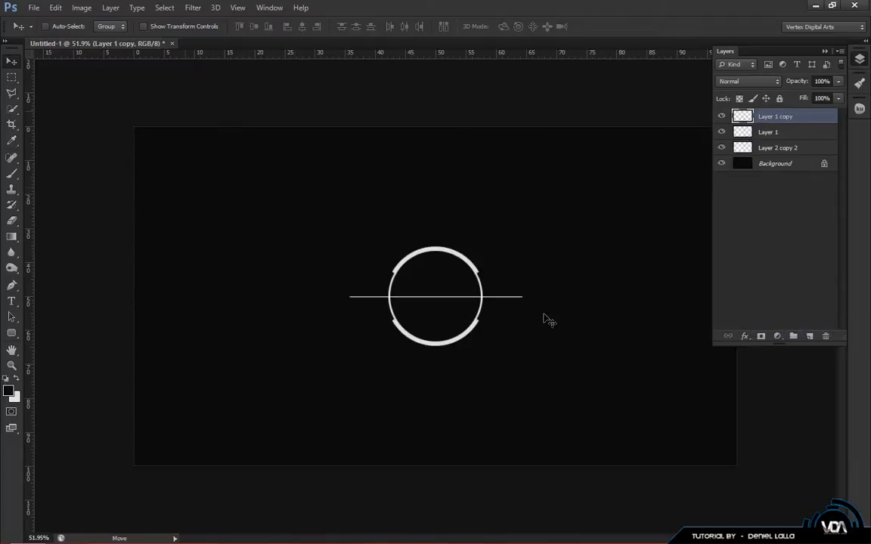
mouse_move(545, 319)
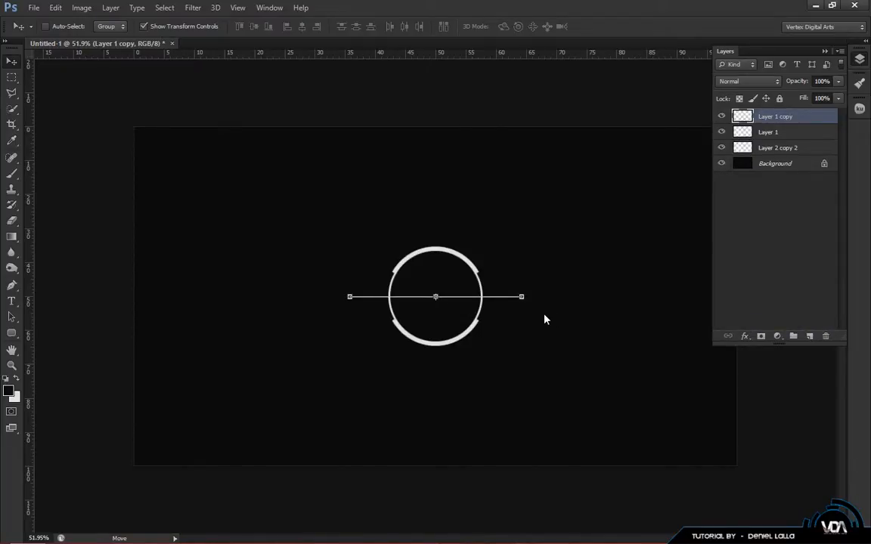
mouse_move(544, 314)
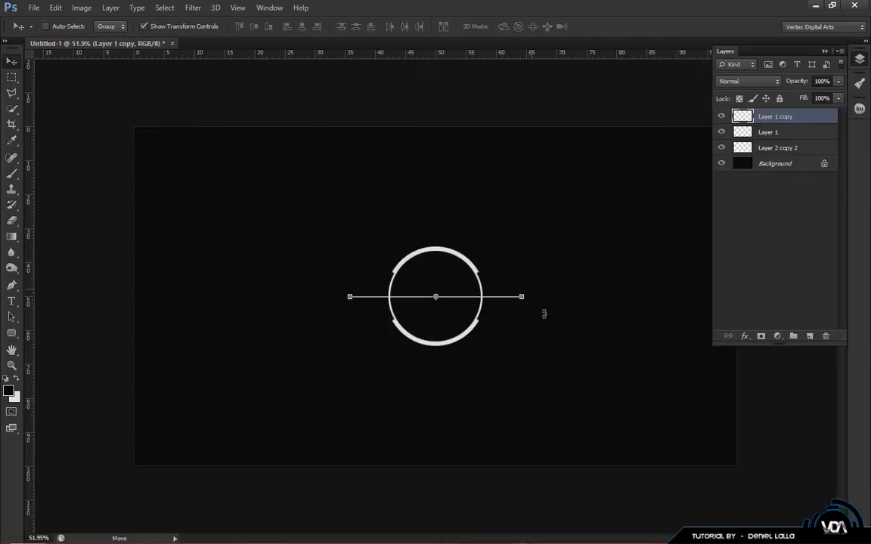
mouse_move(543, 314)
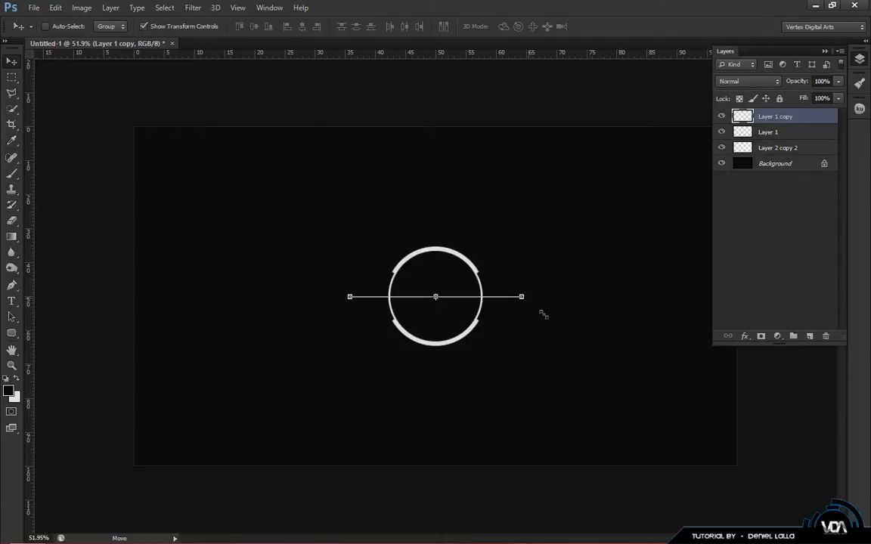
mouse_move(543, 314)
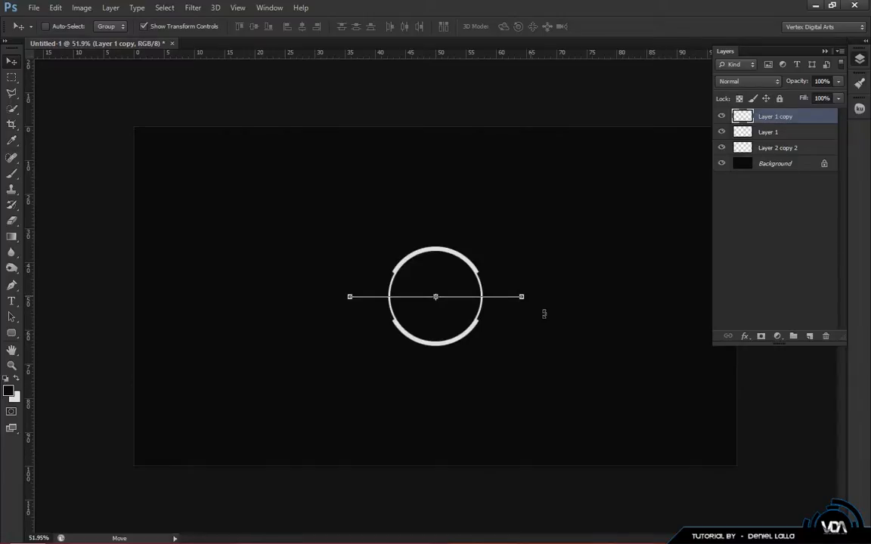
key("ctrl+t")
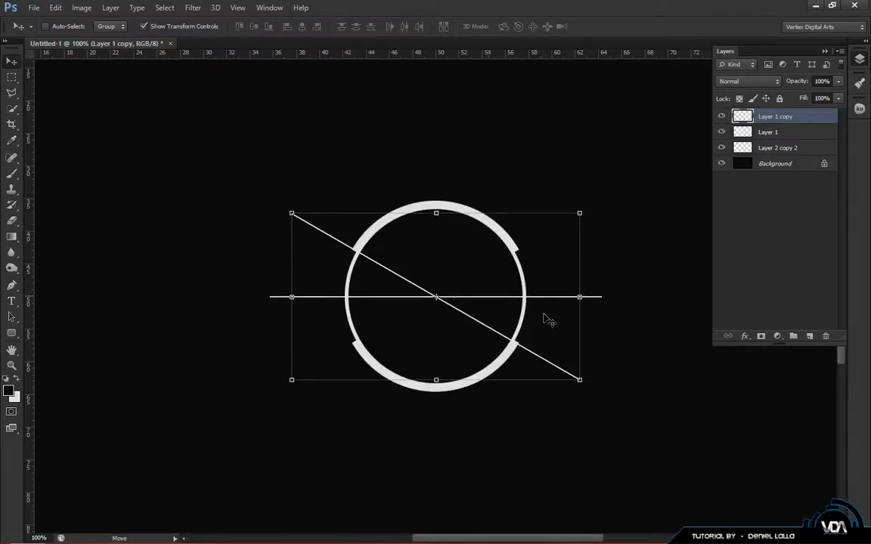
mouse_move(544, 318)
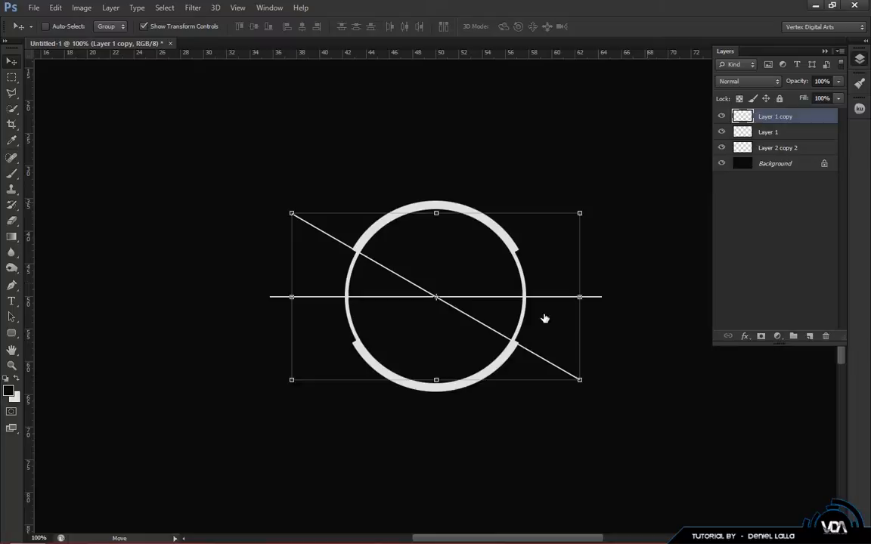
mouse_move(548, 319)
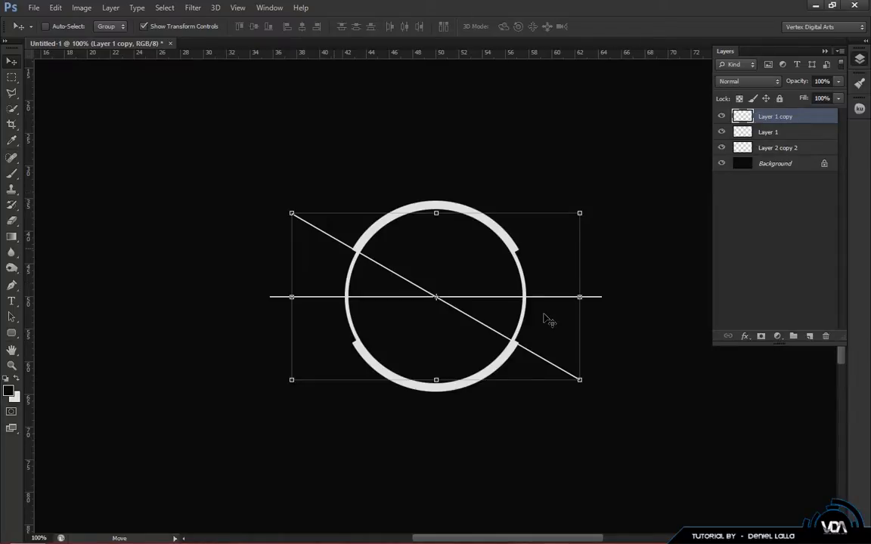
mouse_move(544, 314)
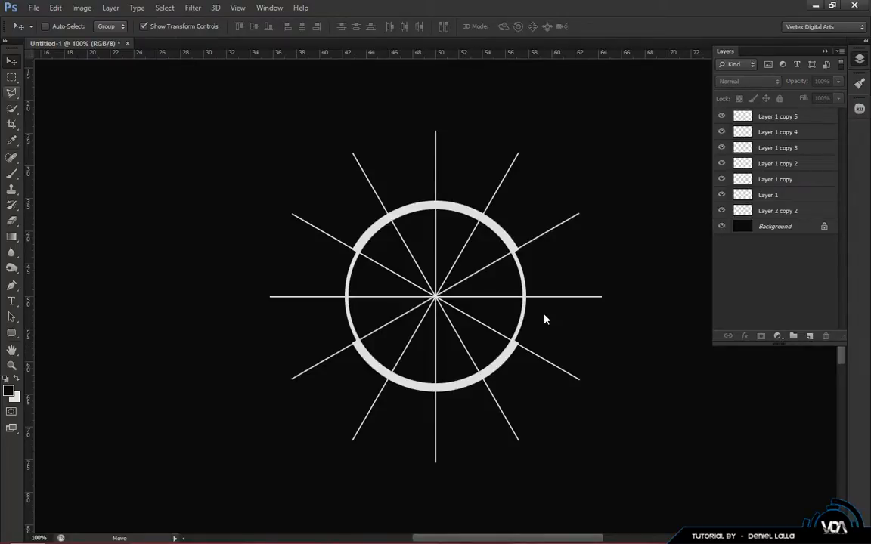
Choose the Elliptical Marquee Tool for a circular selection along the ring's inner edge
left_click(11, 77)
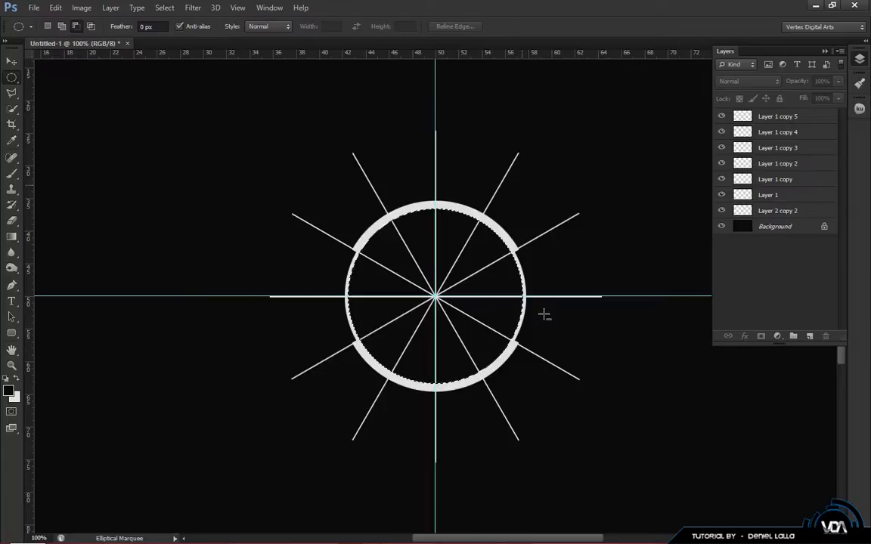
left_click(774, 194)
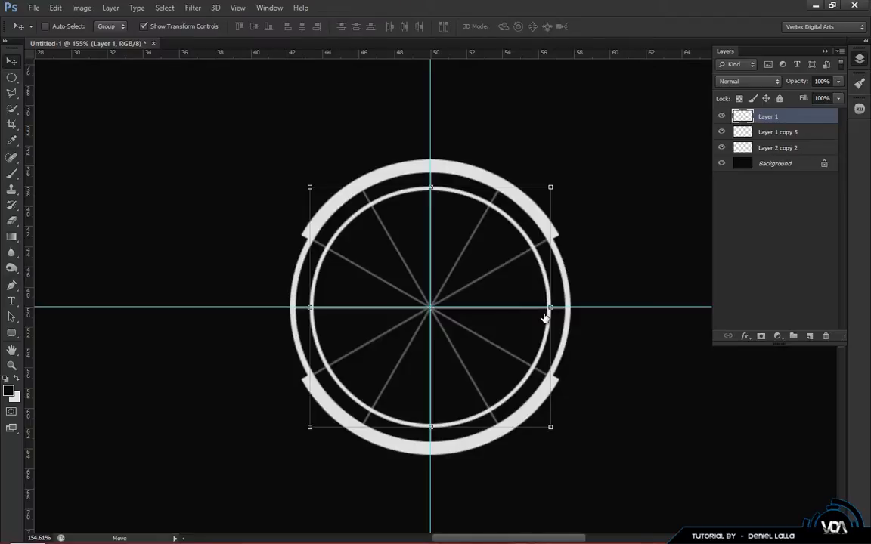
mouse_move(545, 318)
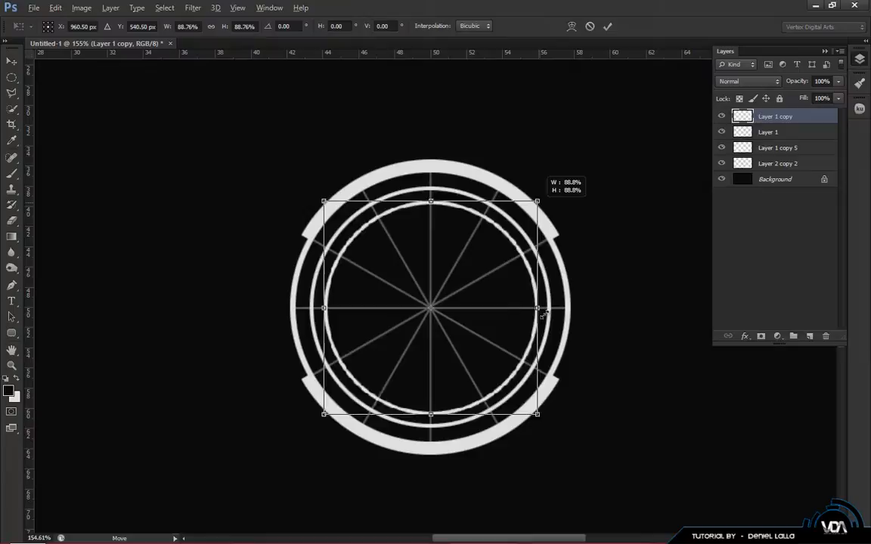
Shrink two more ring copies toward the centre, the second to about 76%
left_click_drag(537, 414, 515, 393)
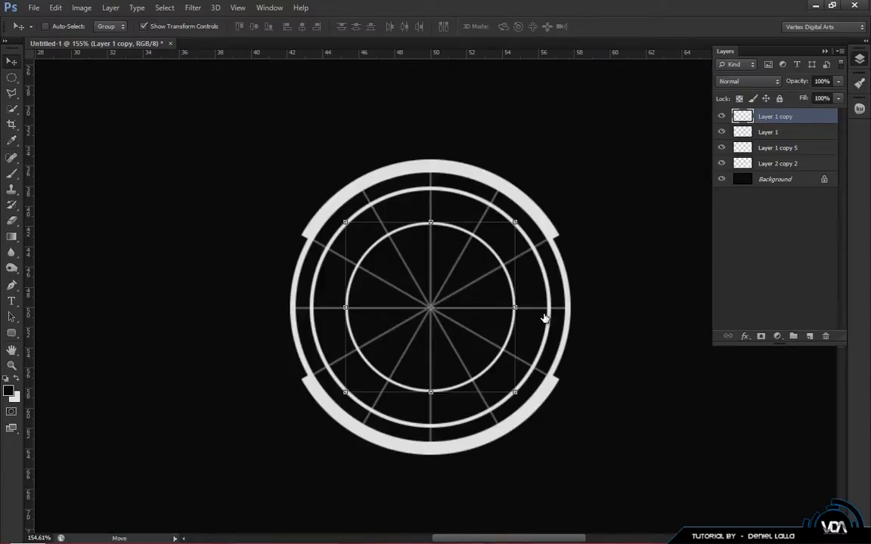
left_click(767, 131)
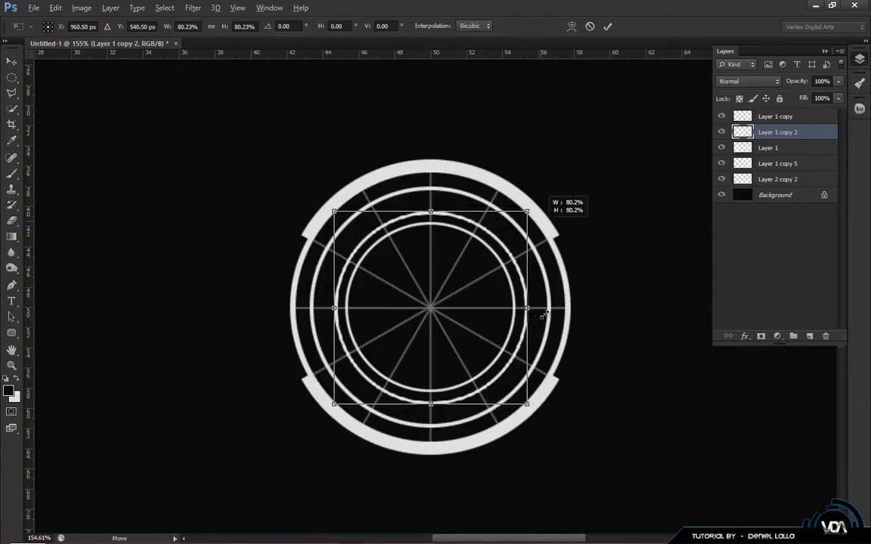
left_click_drag(527, 403, 520, 396)
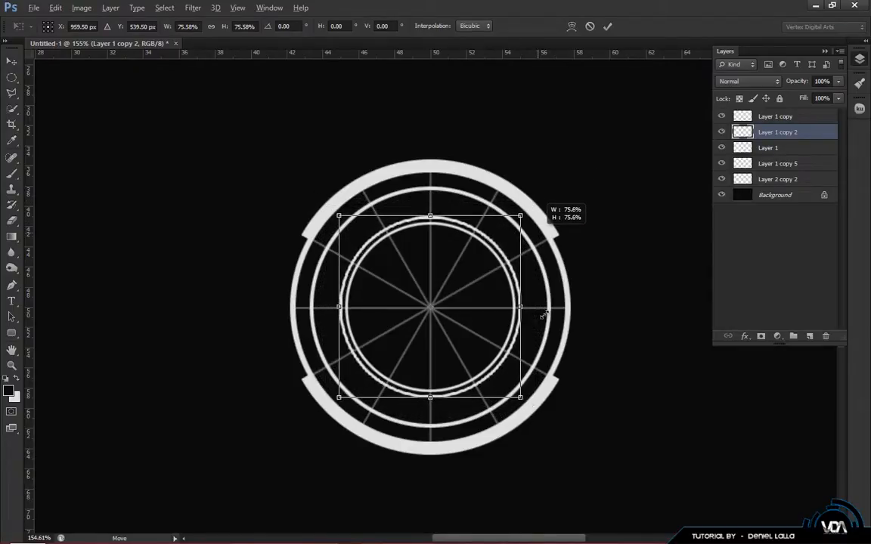
key("Return")
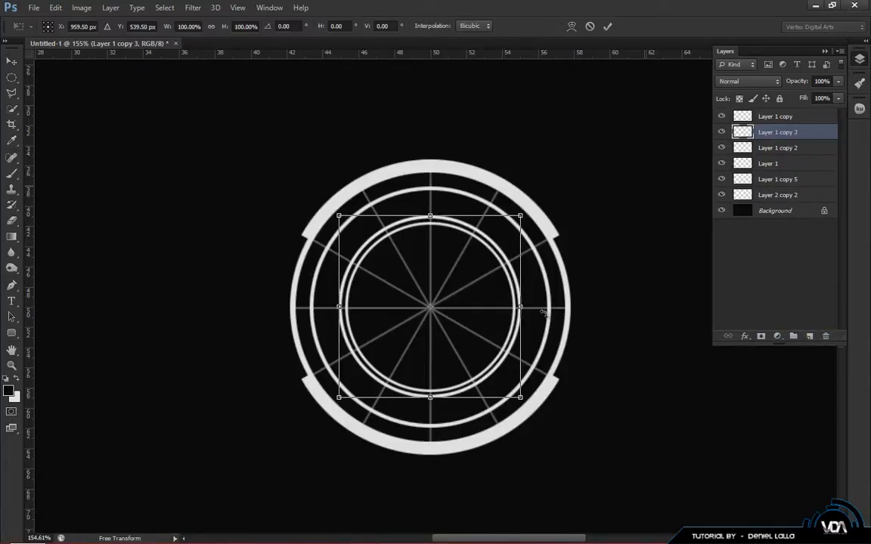
mouse_move(545, 319)
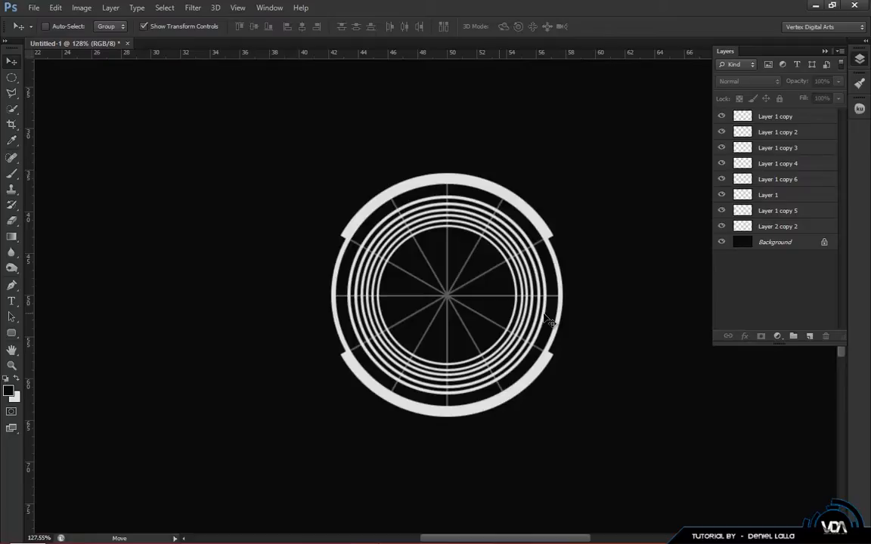
mouse_move(544, 318)
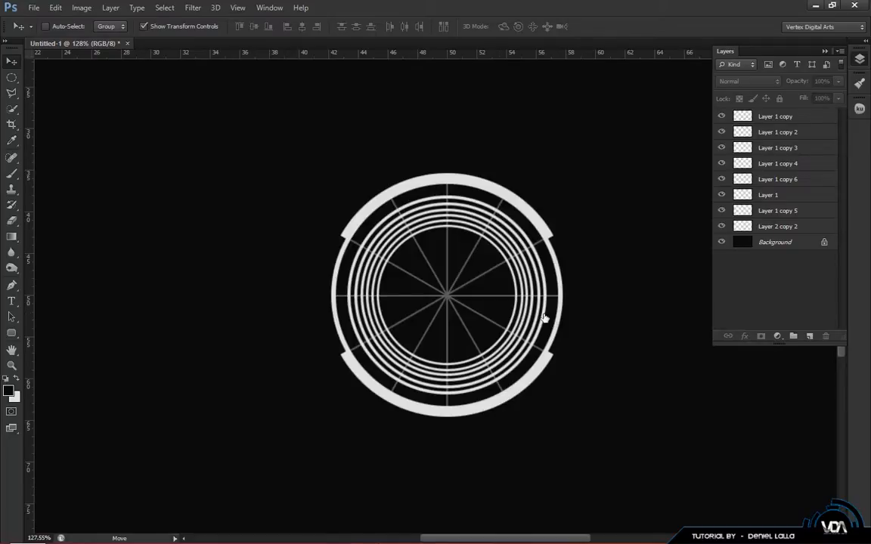
Select the concentric ring layers and group them into Group 1 with Ctrl+G
left_click(767, 194)
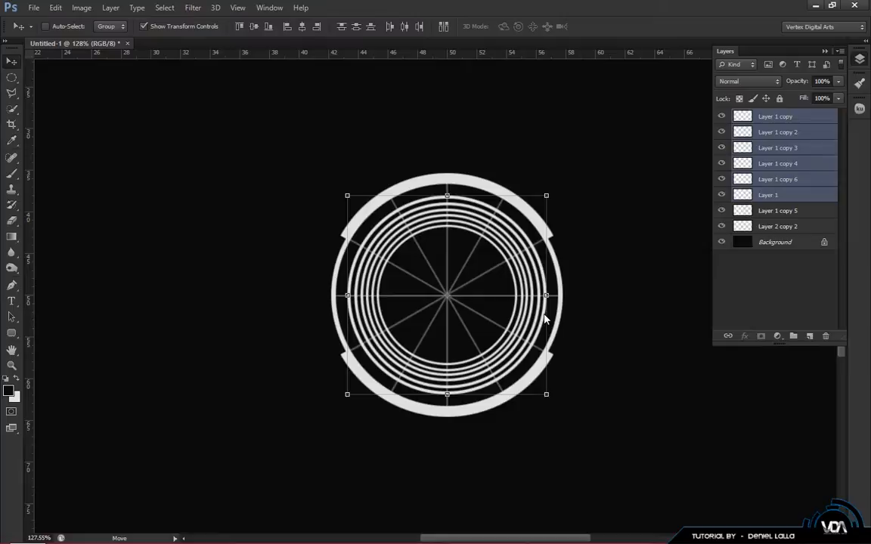
key("ctrl+g")
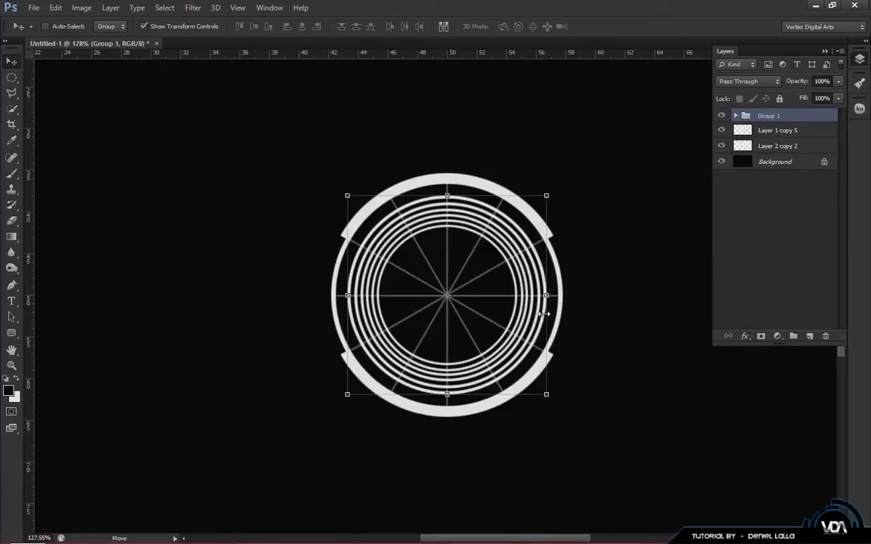
mouse_move(544, 318)
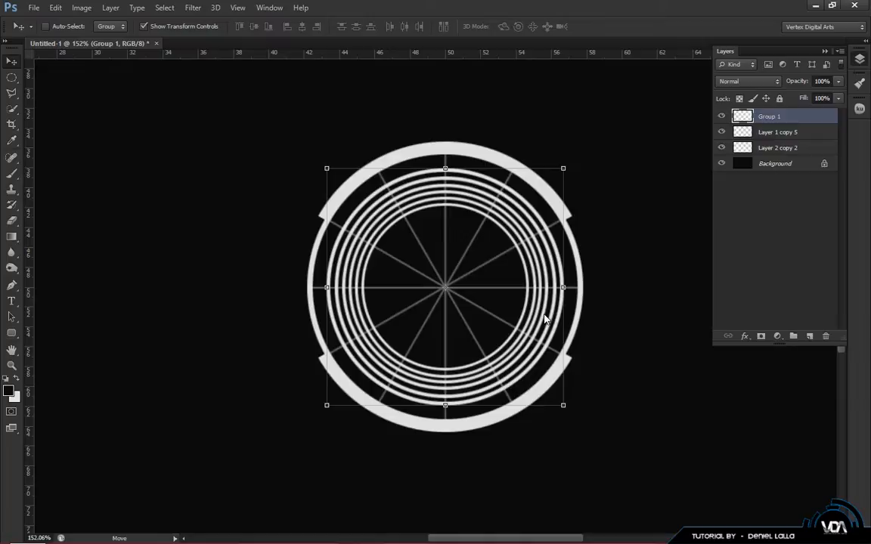
Switch to the Polygonal Lasso Tool for straight-edged selections
left_click(11, 77)
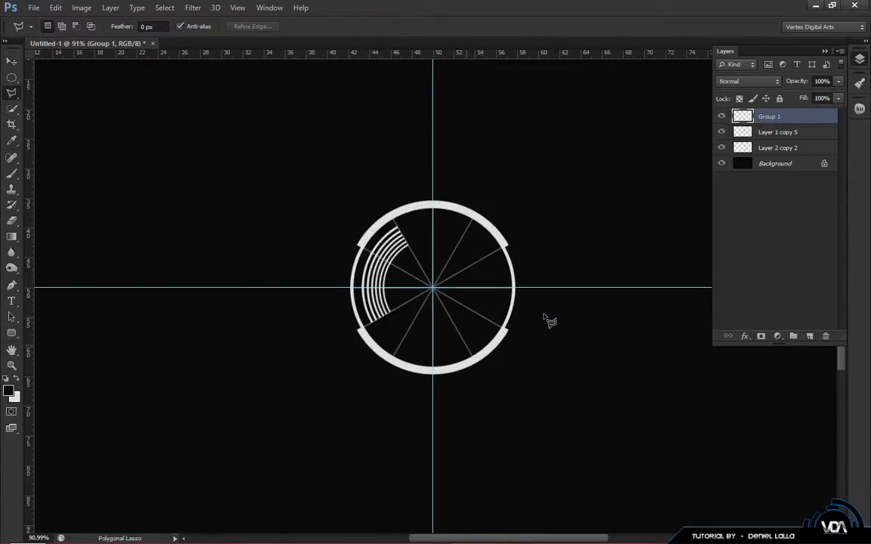
left_click(12, 63)
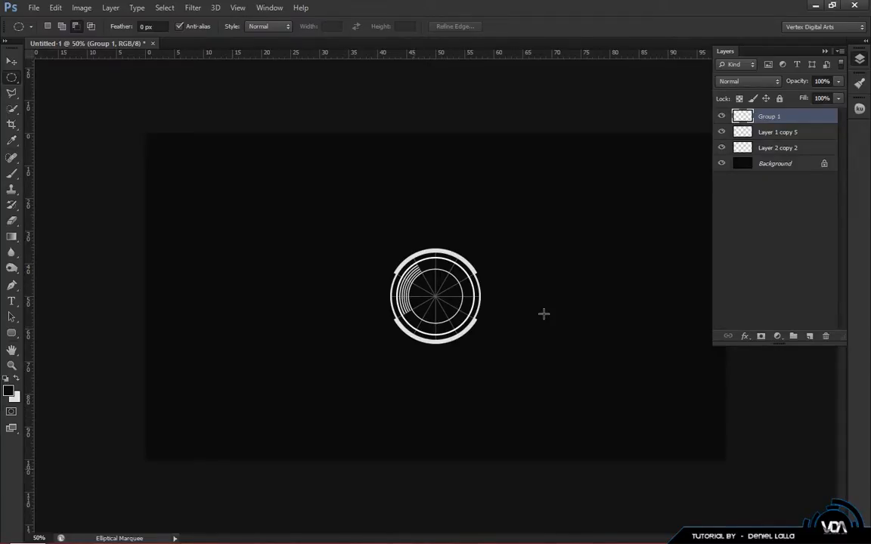
mouse_move(545, 318)
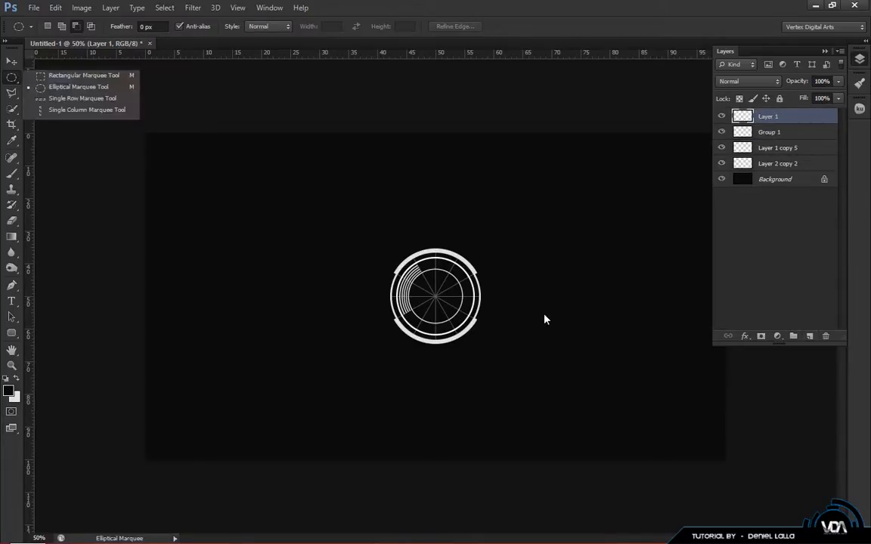
Make the one-pixel white row line and move it down through the ring centre
left_click_drag(363, 176, 543, 177)
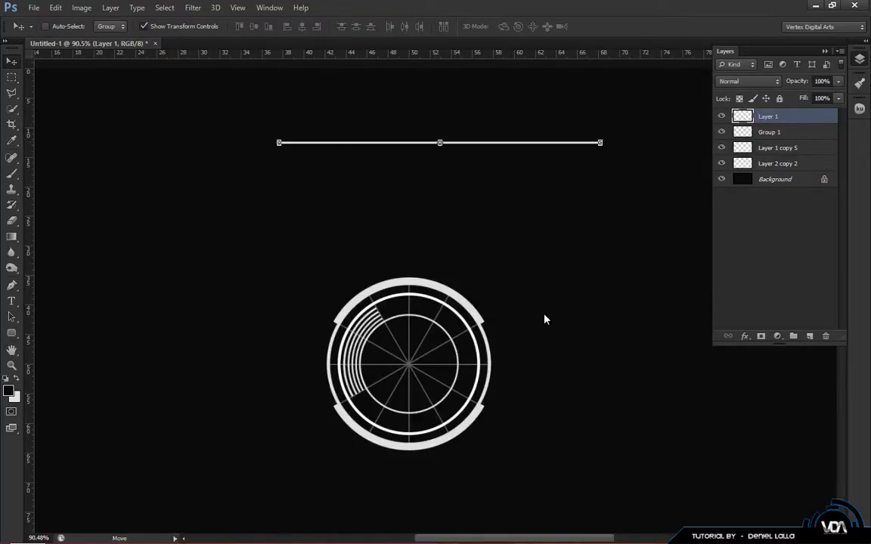
left_click_drag(440, 142, 415, 363)
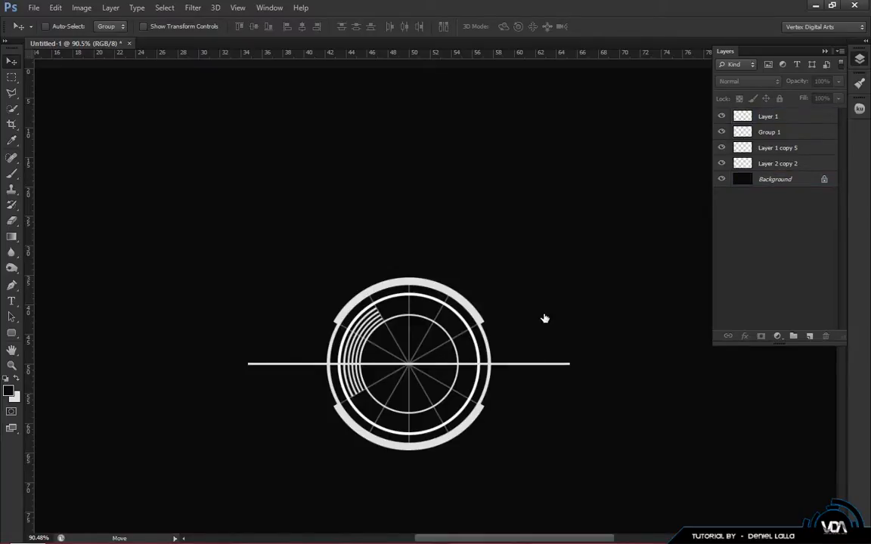
left_click(768, 116)
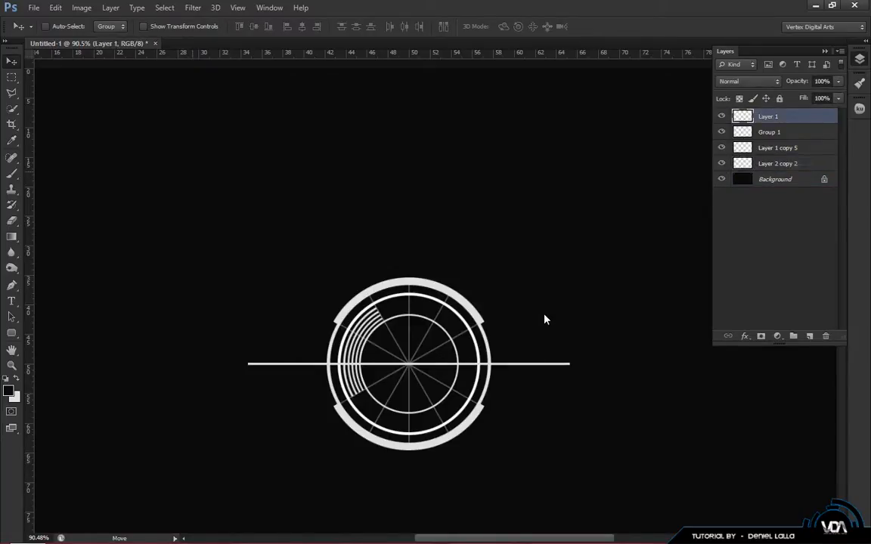
Trim the line's left end and centre it horizontally against the Background
left_click_drag(140, 281, 255, 392)
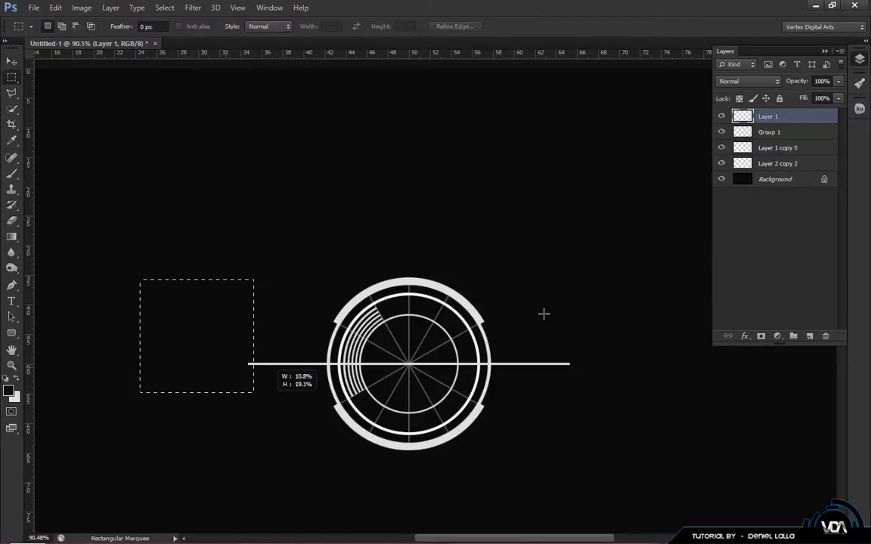
left_click_drag(254, 390, 305, 410)
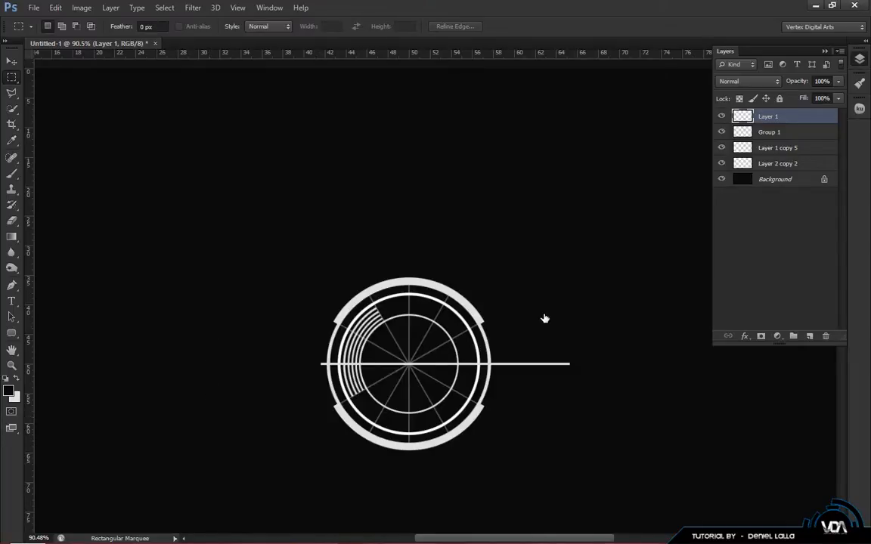
left_click(775, 179)
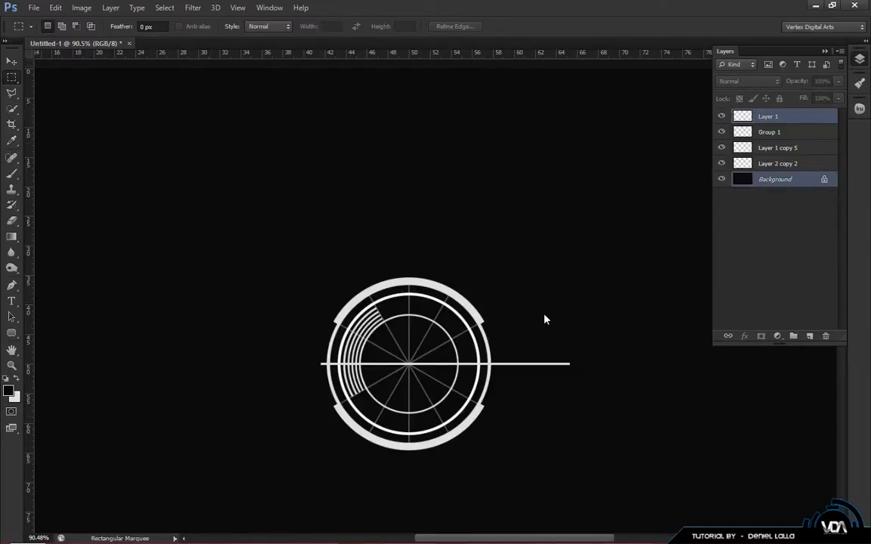
left_click(11, 62)
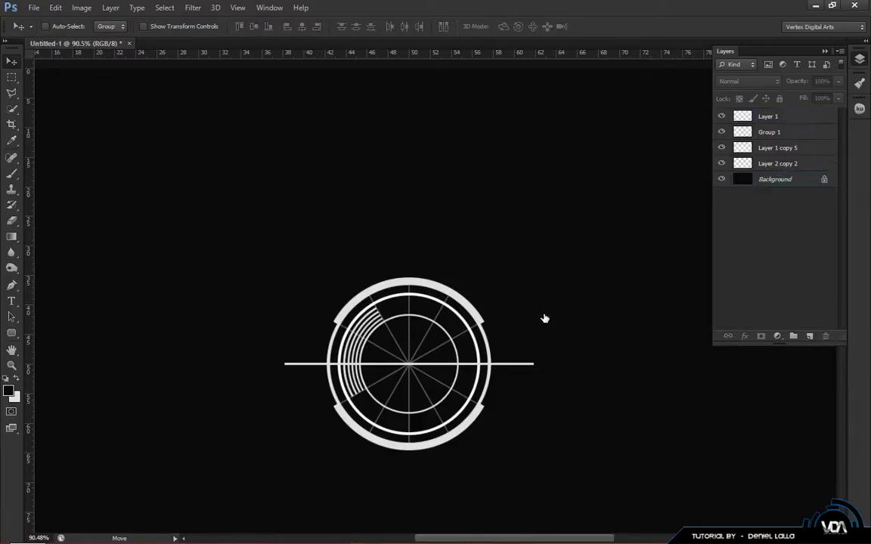
Duplicate the horizontal line and rotate the copy 90° into a vertical line
key("ctrl+j")
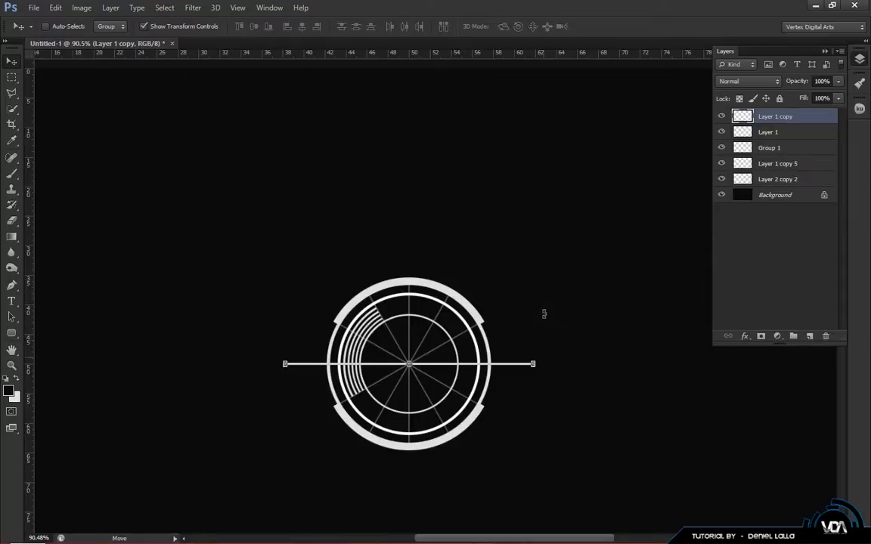
key("ctrl+t")
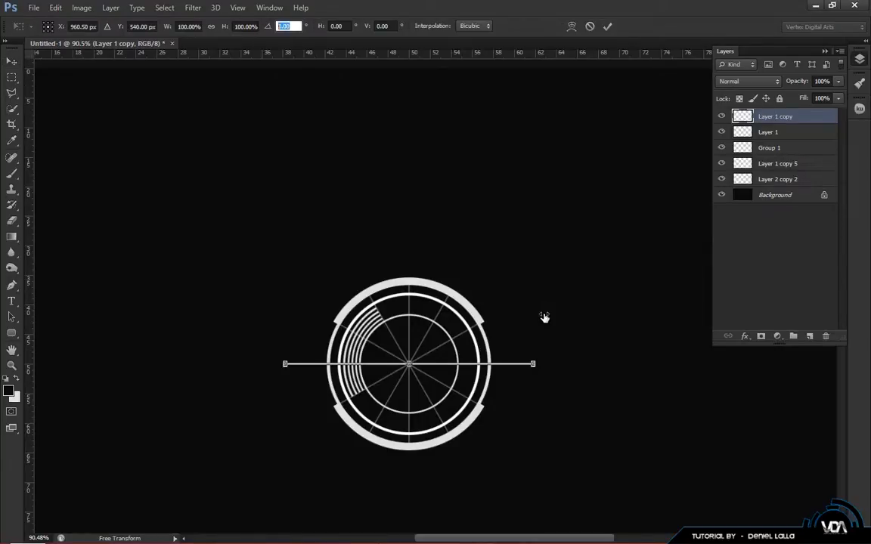
type("90")
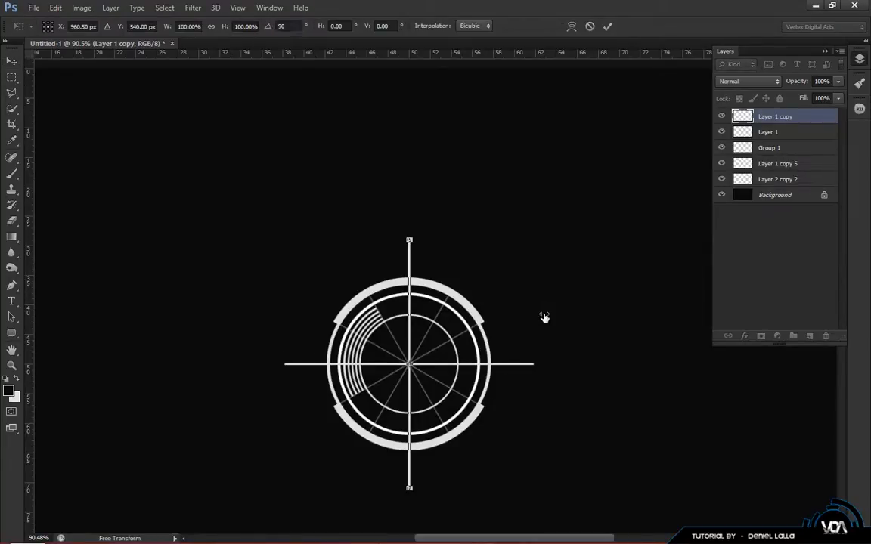